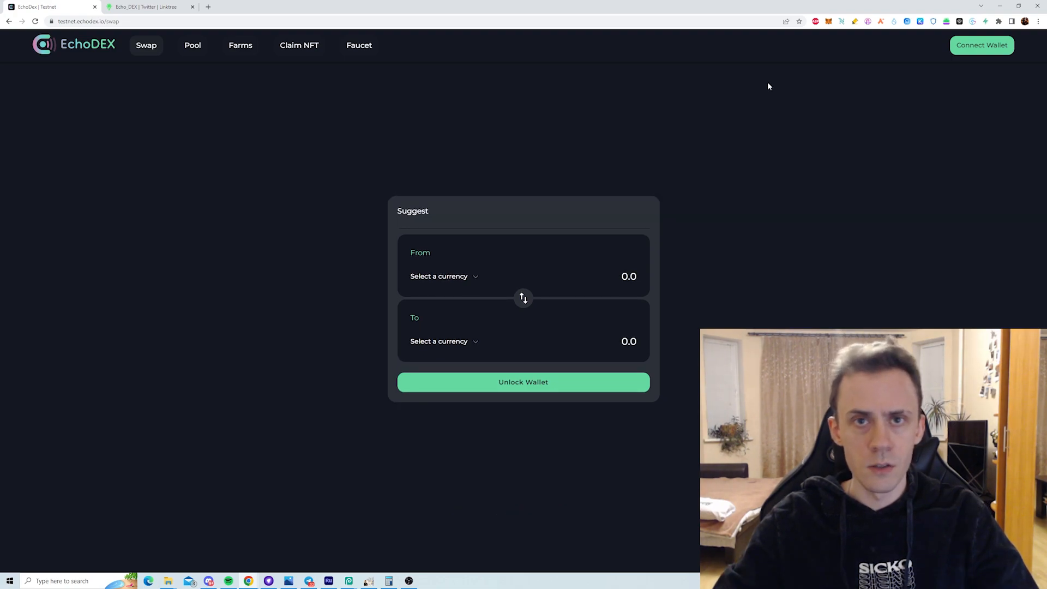
{"action": "mouse_move", "coordinate": [285, 98]}
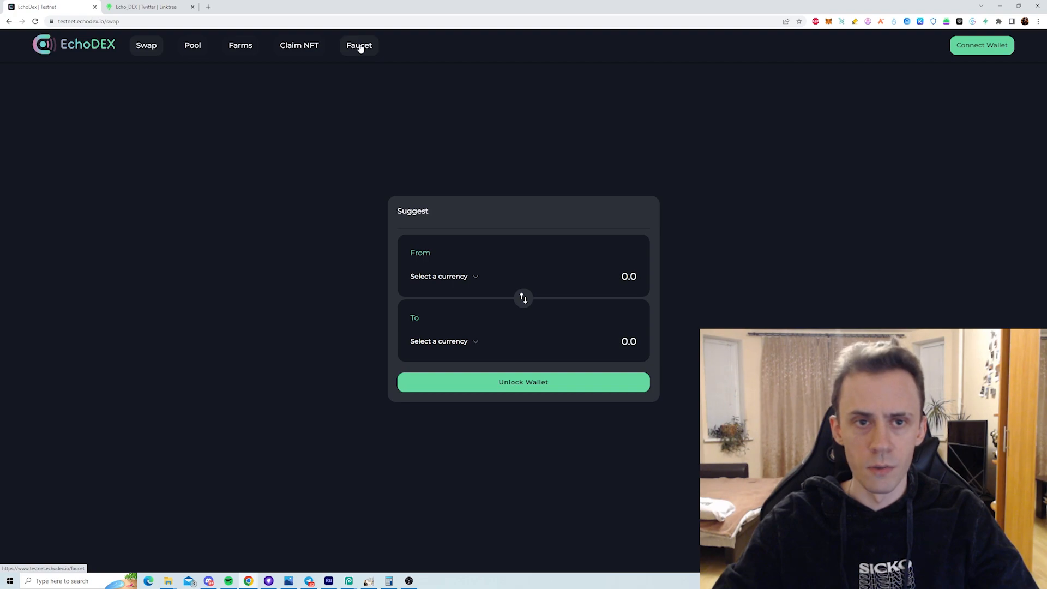
- Connect the wallet on the Linea faucet, switch to Linea Goerli, and follow EchoDEX on Twitter
{"action": "left_click", "coordinate": [359, 45]}
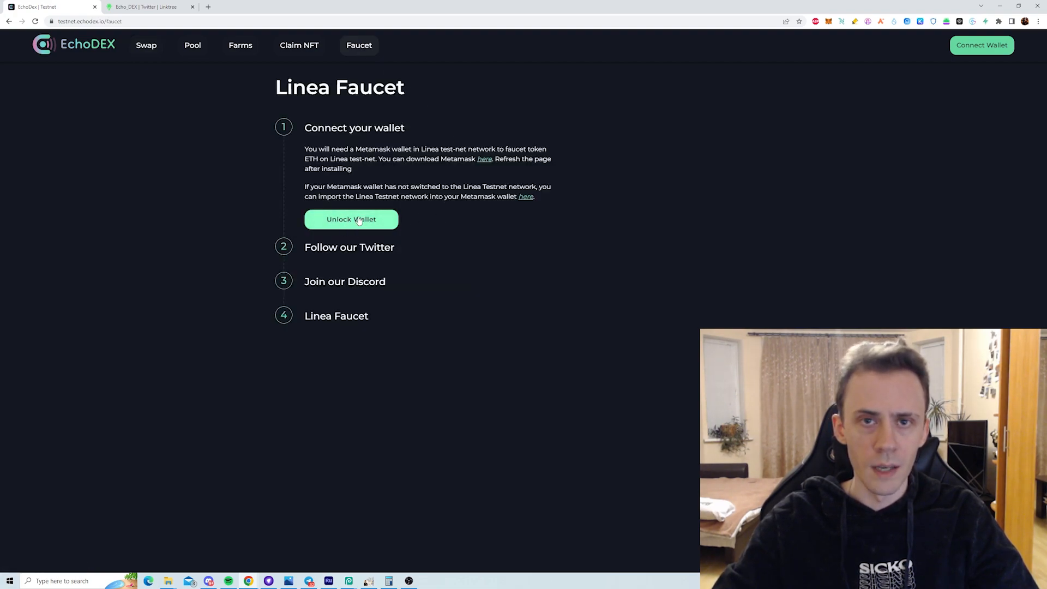
{"action": "left_click", "coordinate": [351, 220]}
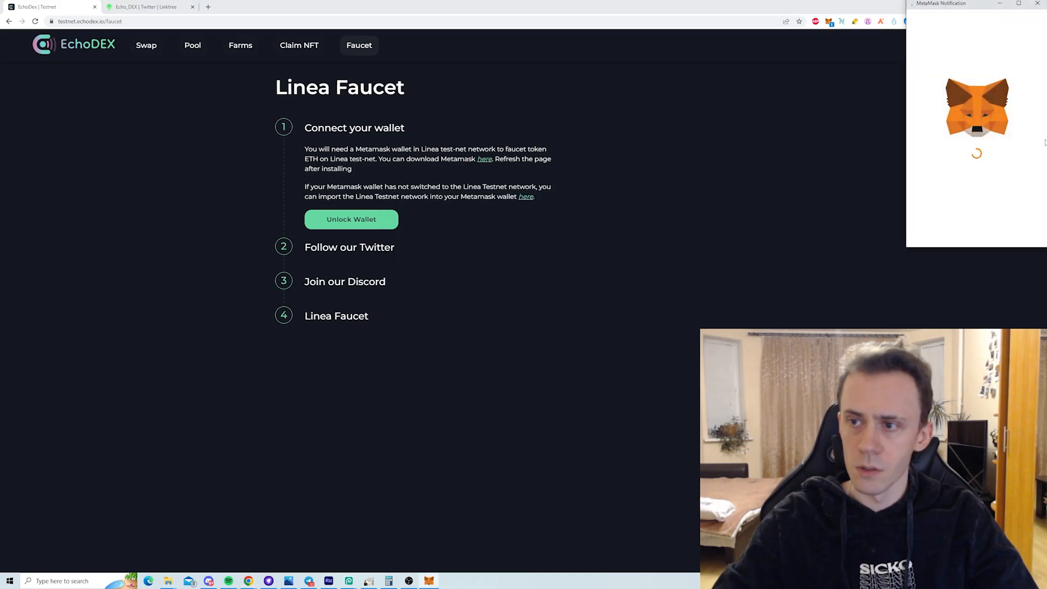
{"action": "left_click", "coordinate": [351, 219]}
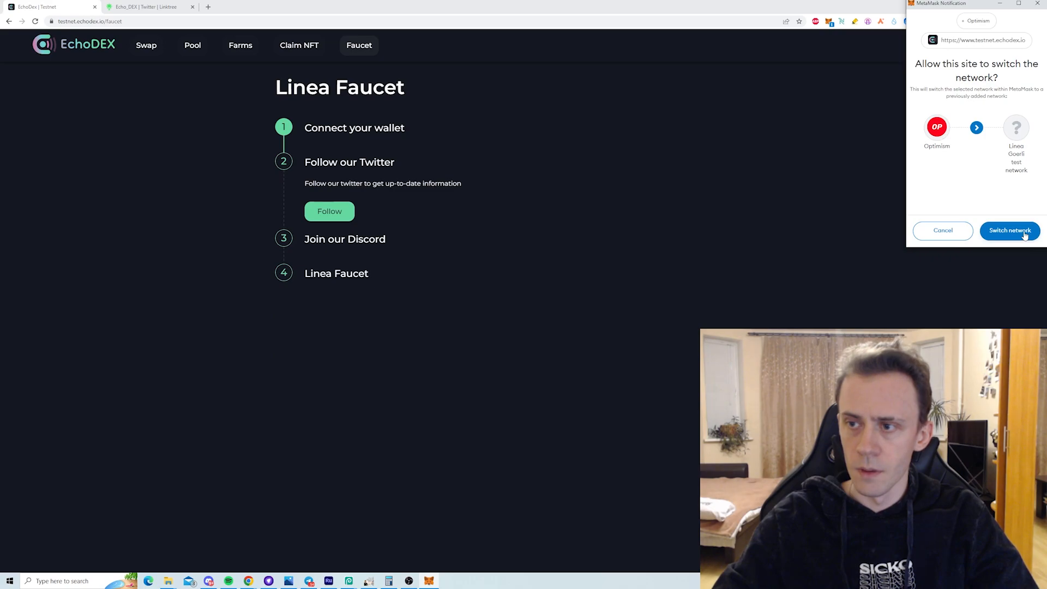
{"action": "left_click", "coordinate": [1009, 230]}
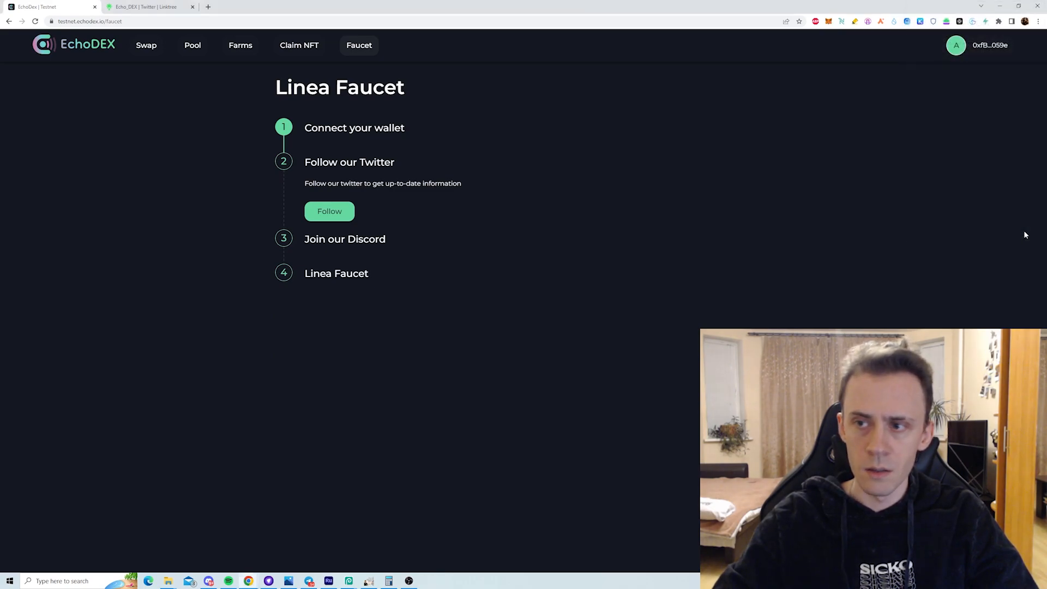
{"action": "left_click", "coordinate": [329, 211]}
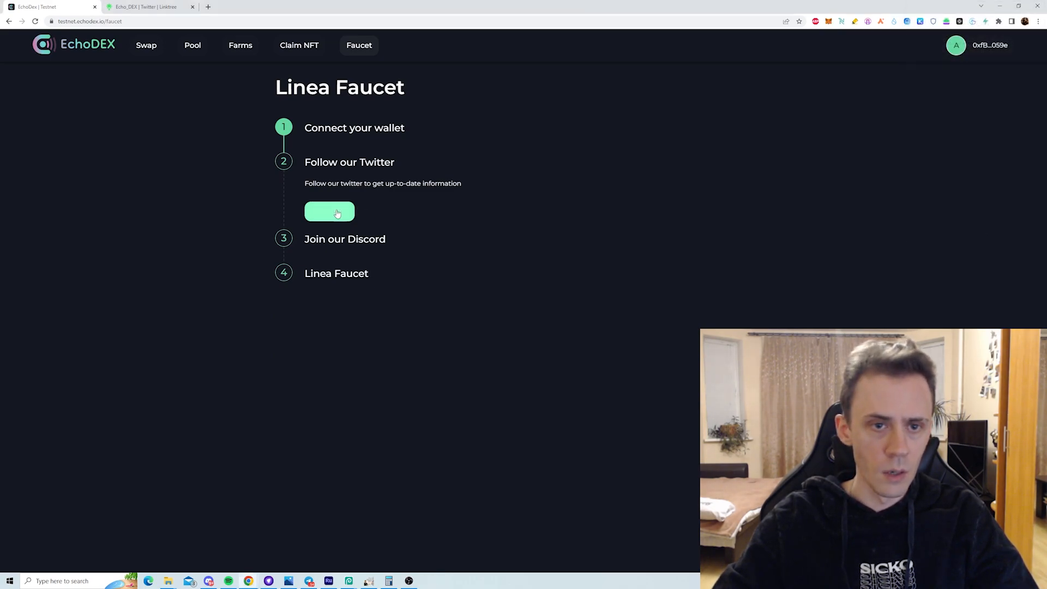
{"action": "left_click", "coordinate": [330, 211]}
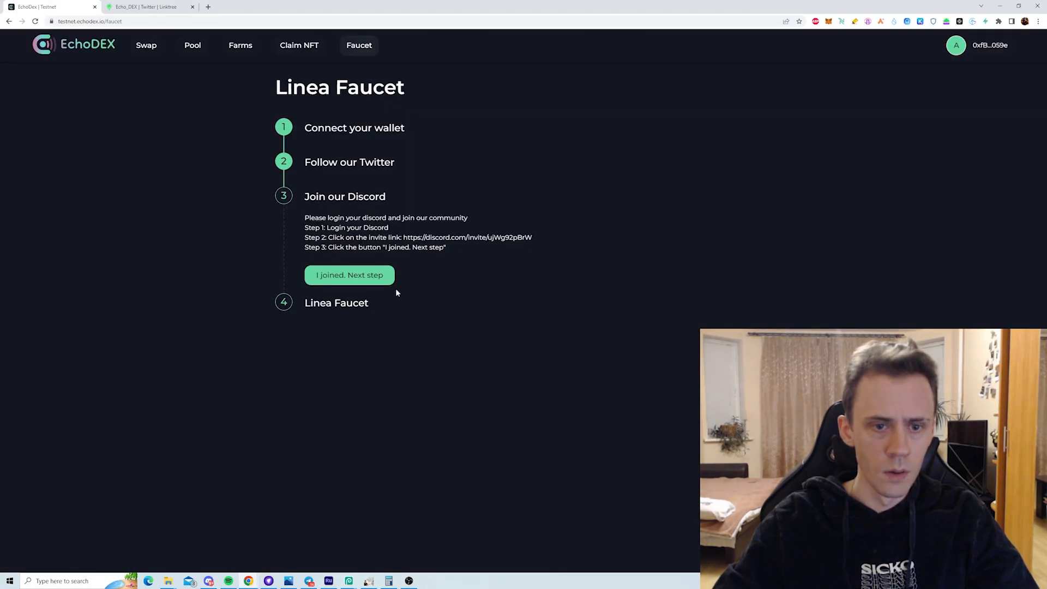
- Complete the Discord join step by authorizing the faucet's access to Discord
{"action": "left_click", "coordinate": [349, 274]}
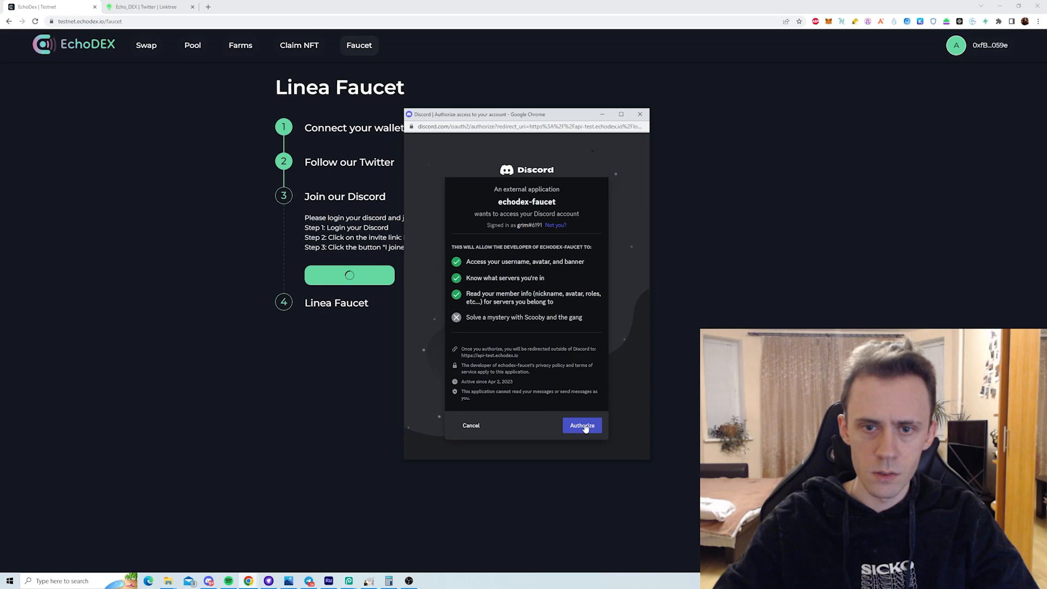
{"action": "left_click", "coordinate": [581, 426]}
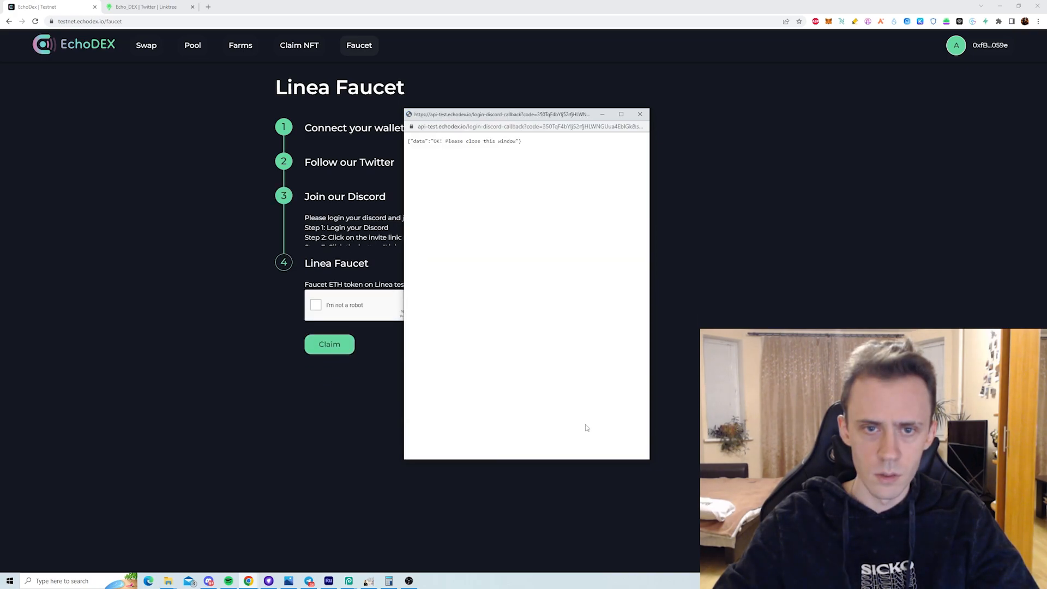
{"action": "left_click", "coordinate": [639, 113]}
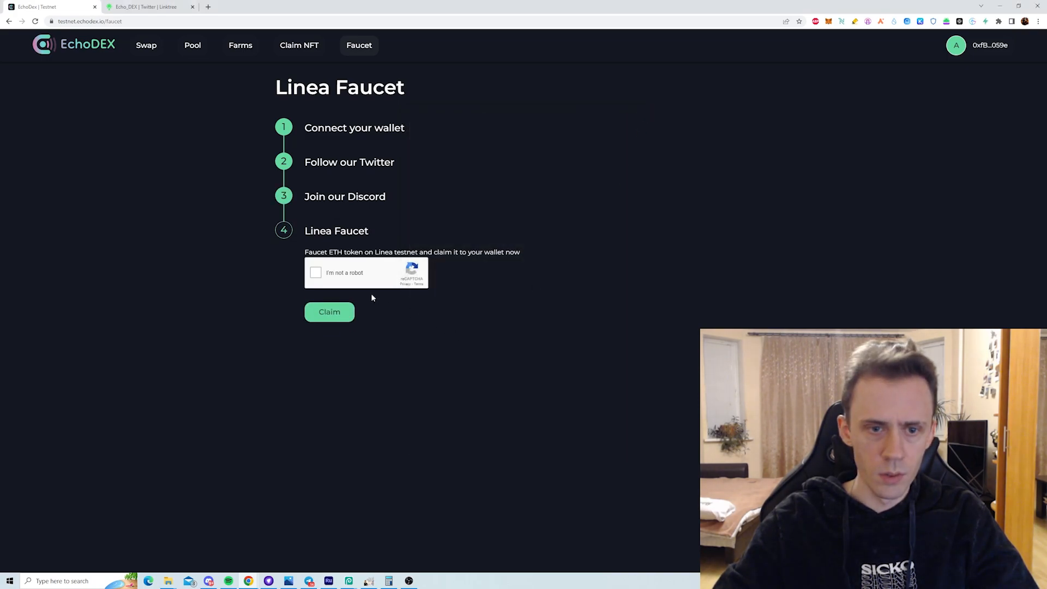
- Pass reCAPTCHA and claim faucet ETH, refused as already received today, then check MetaMask
{"action": "left_click", "coordinate": [315, 273]}
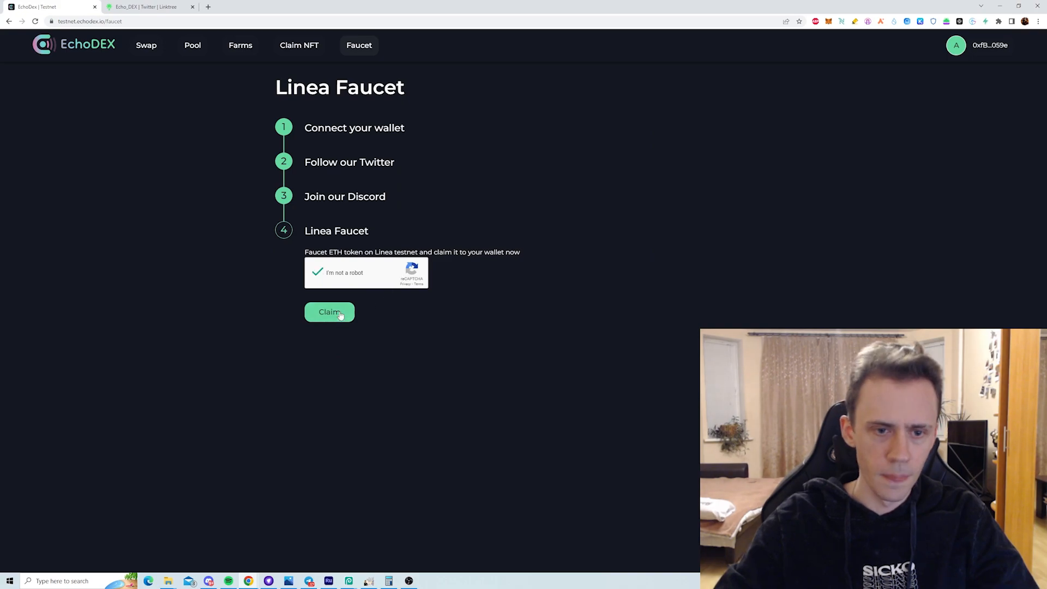
{"action": "left_click", "coordinate": [329, 312]}
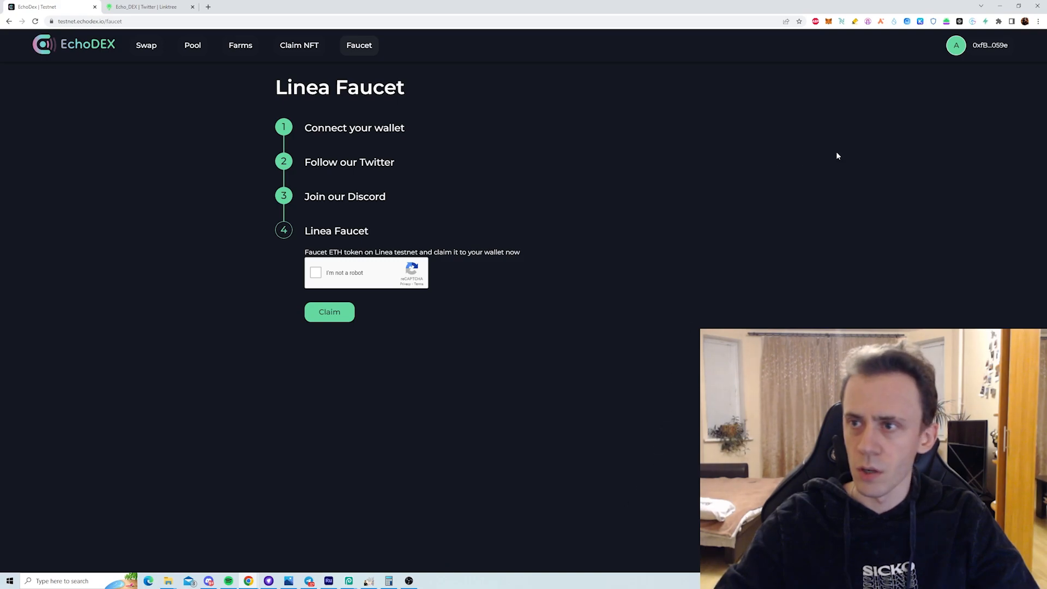
{"action": "left_click", "coordinate": [829, 21]}
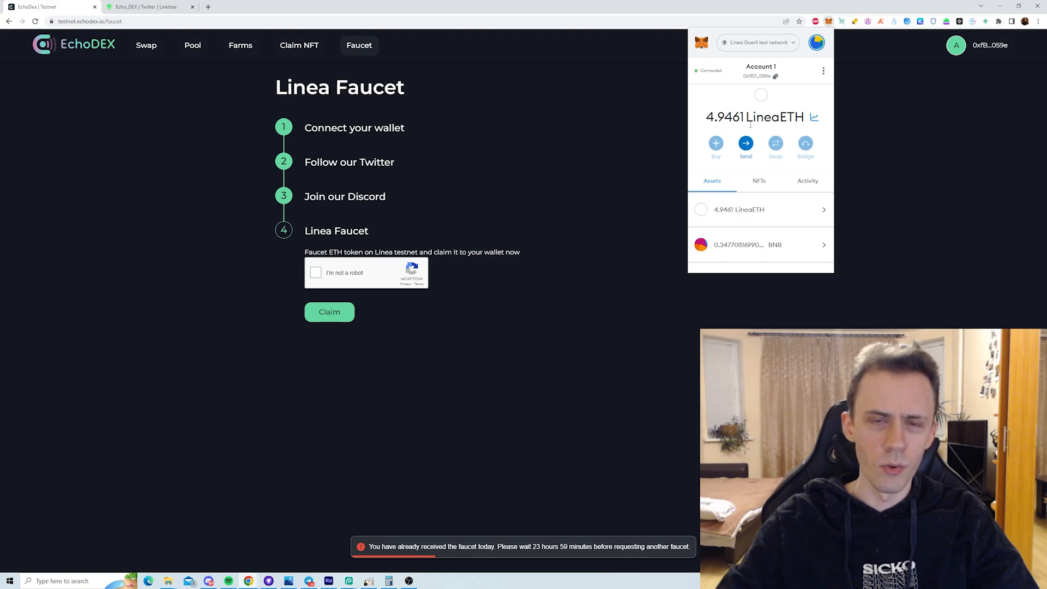
{"action": "mouse_move", "coordinate": [607, 311]}
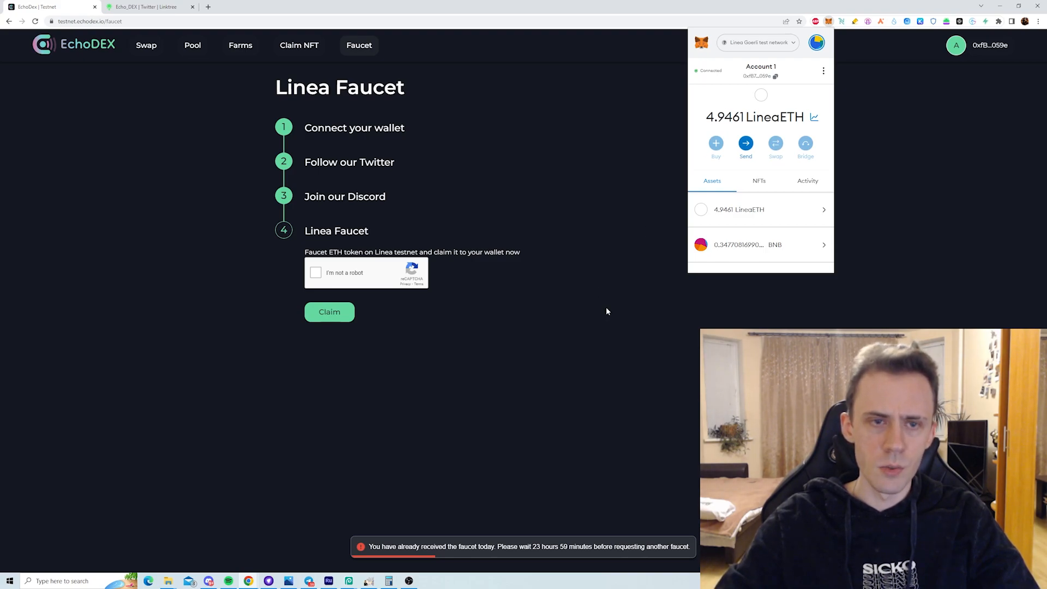
- Check the Pool page for existing liquidity, then set up a 0.5 ETH to WETH swap
{"action": "left_click", "coordinate": [192, 45]}
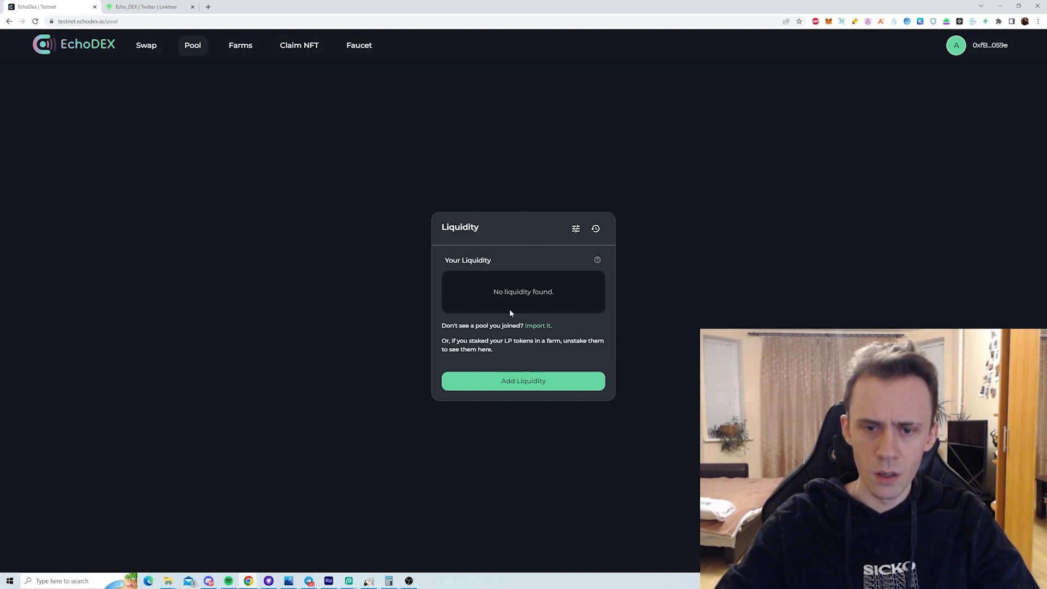
{"action": "mouse_move", "coordinate": [527, 195]}
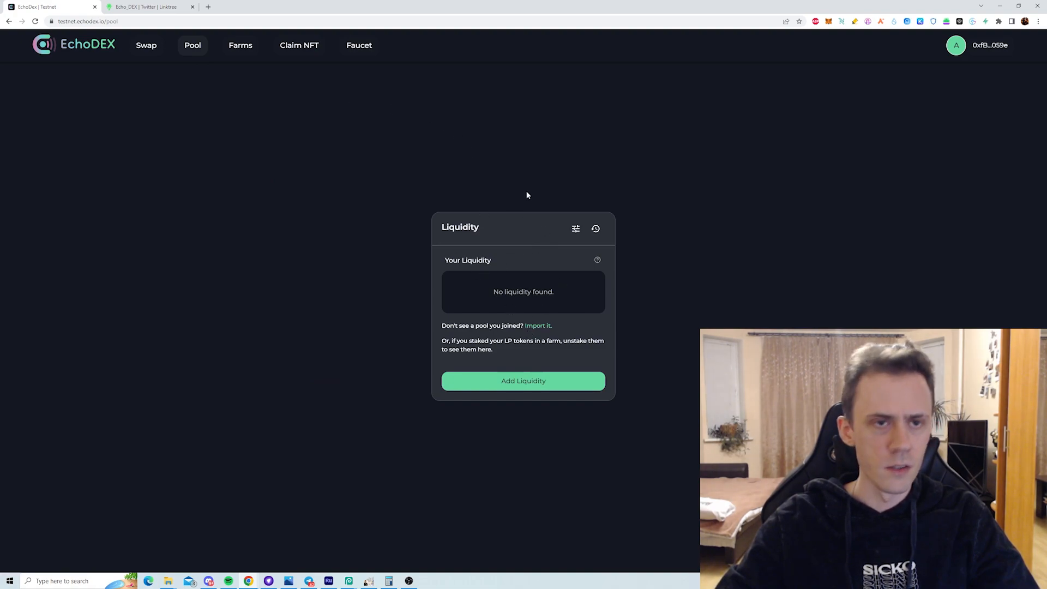
{"action": "left_click", "coordinate": [146, 44]}
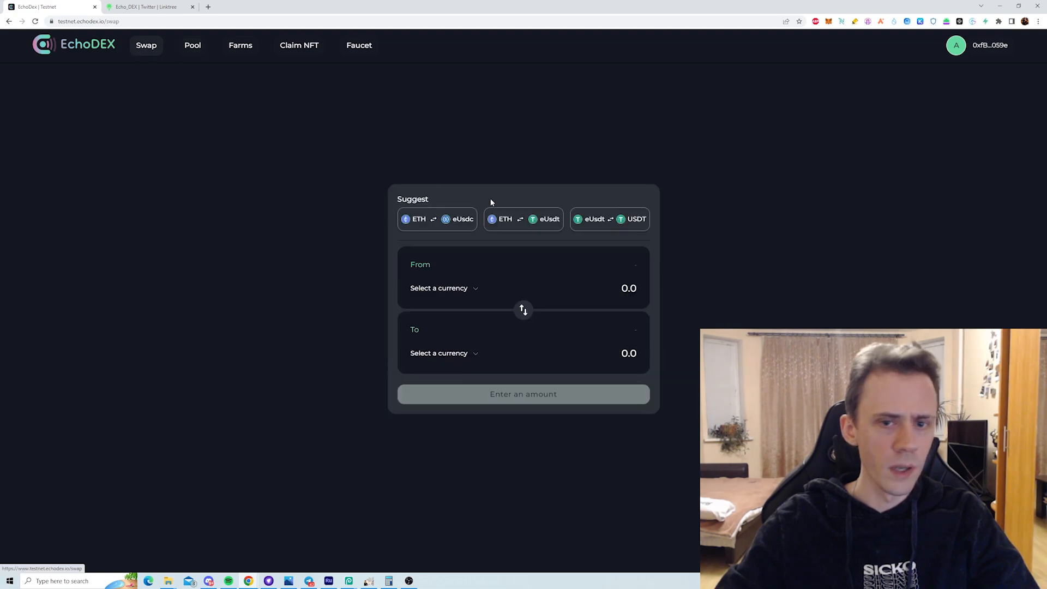
{"action": "left_click", "coordinate": [523, 219]}
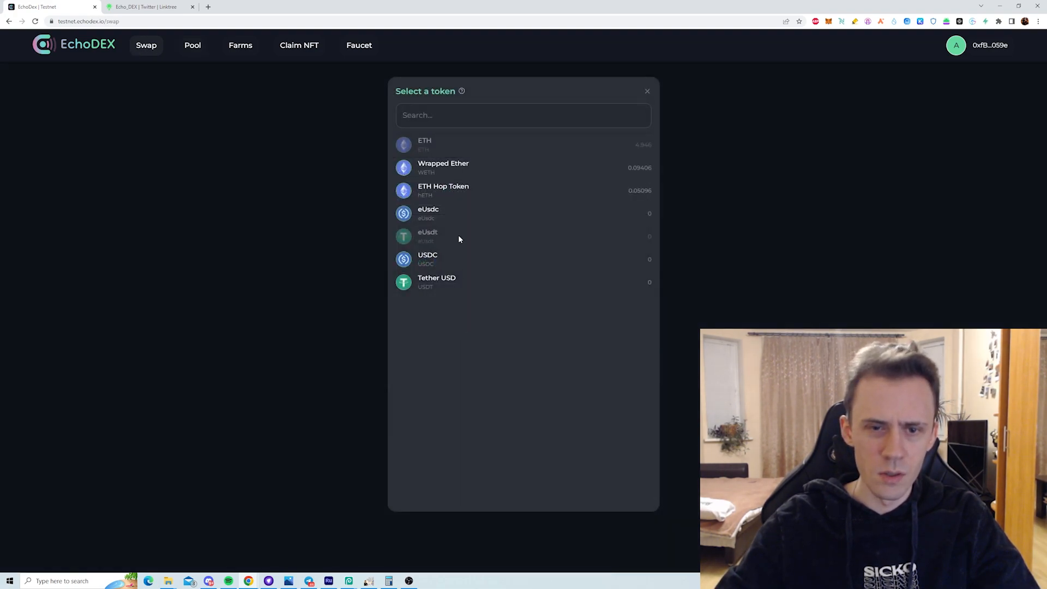
{"action": "mouse_move", "coordinate": [527, 197]}
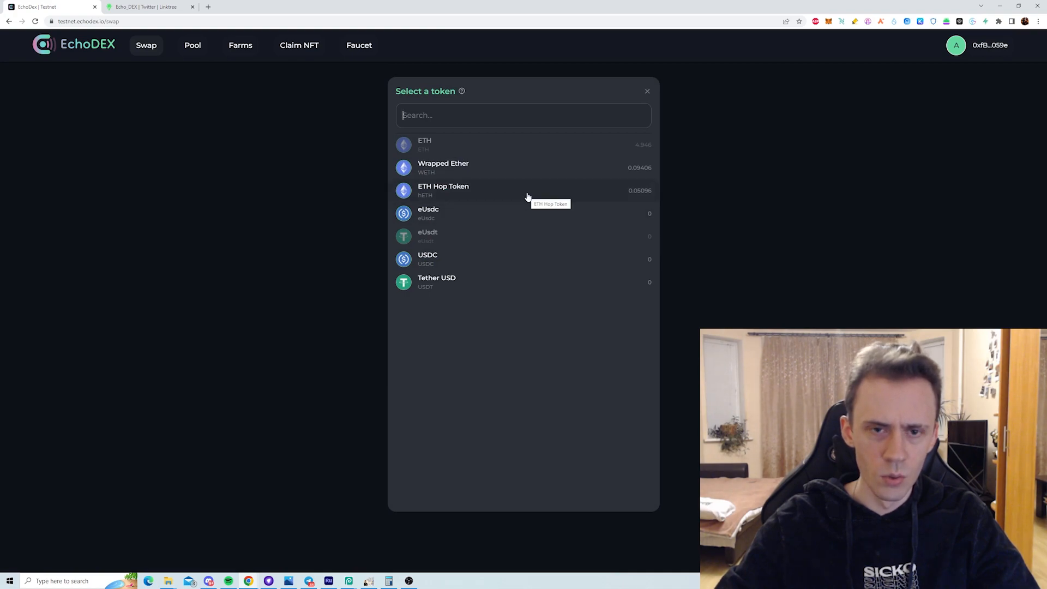
{"action": "left_click", "coordinate": [443, 167]}
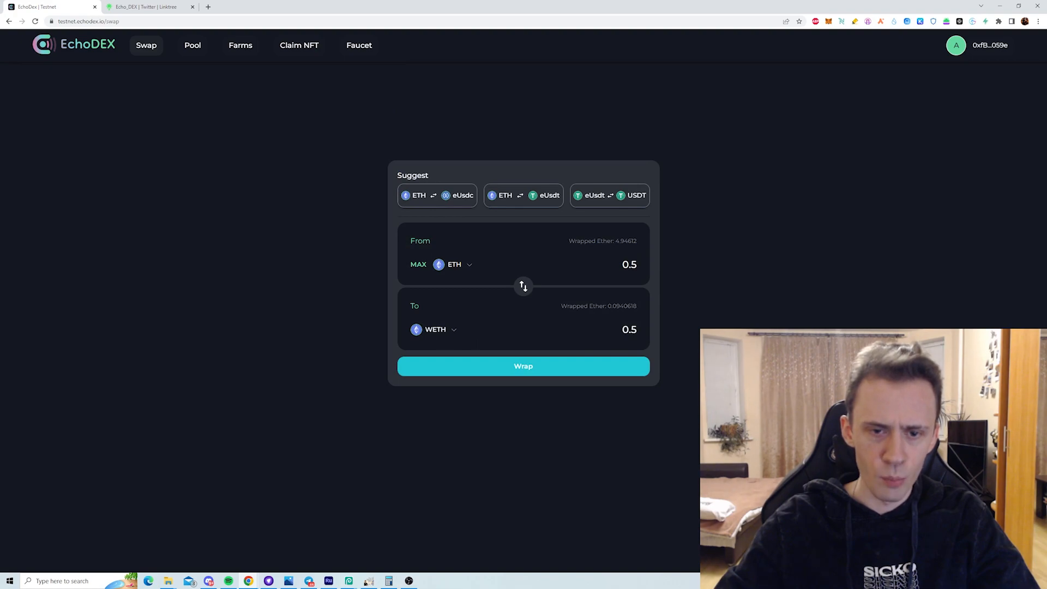
- Swap 1 ETH for about 824.923 USDC, confirm it, and dismiss the submitted notice
{"action": "left_click", "coordinate": [524, 188]}
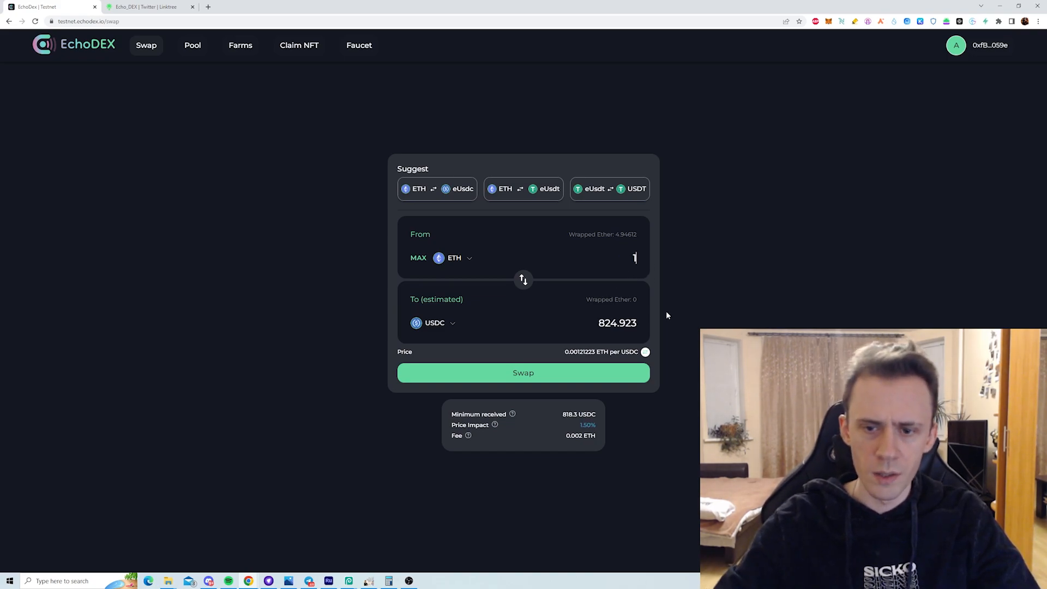
{"action": "mouse_move", "coordinate": [568, 360]}
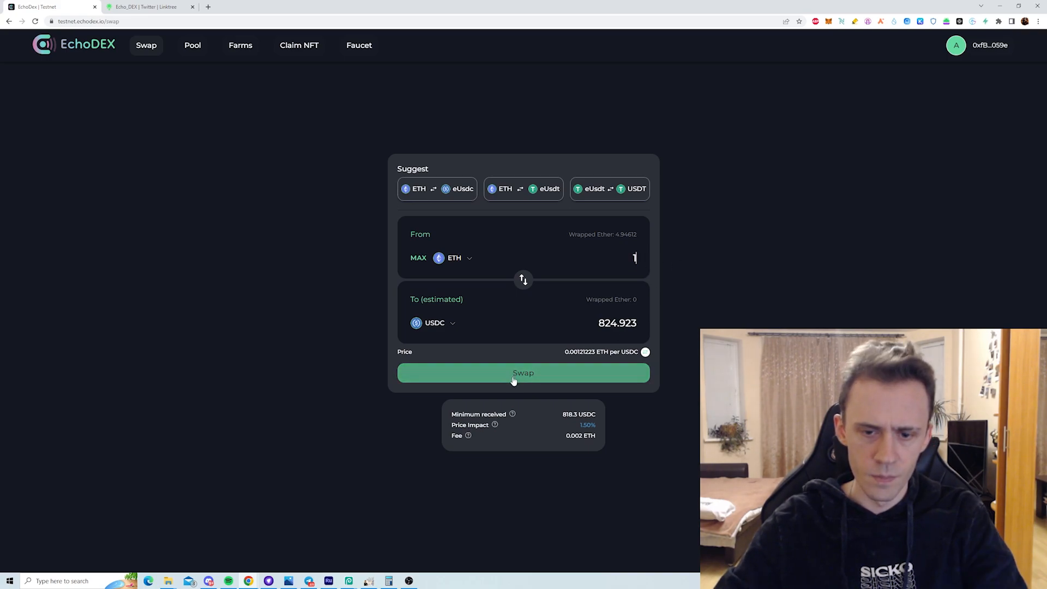
{"action": "left_click", "coordinate": [523, 372]}
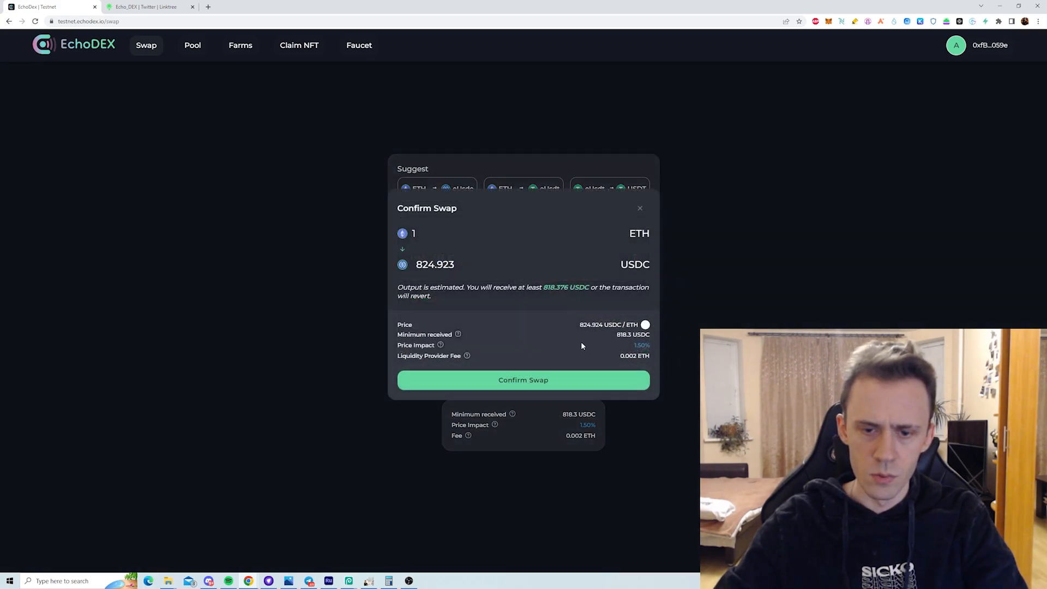
{"action": "left_click", "coordinate": [523, 379]}
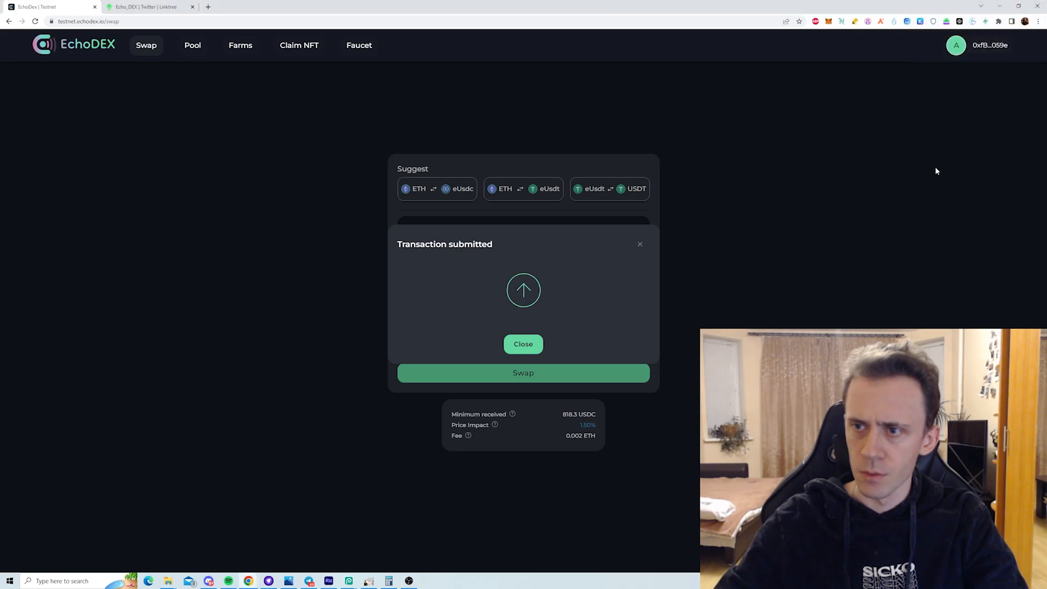
{"action": "left_click", "coordinate": [523, 344]}
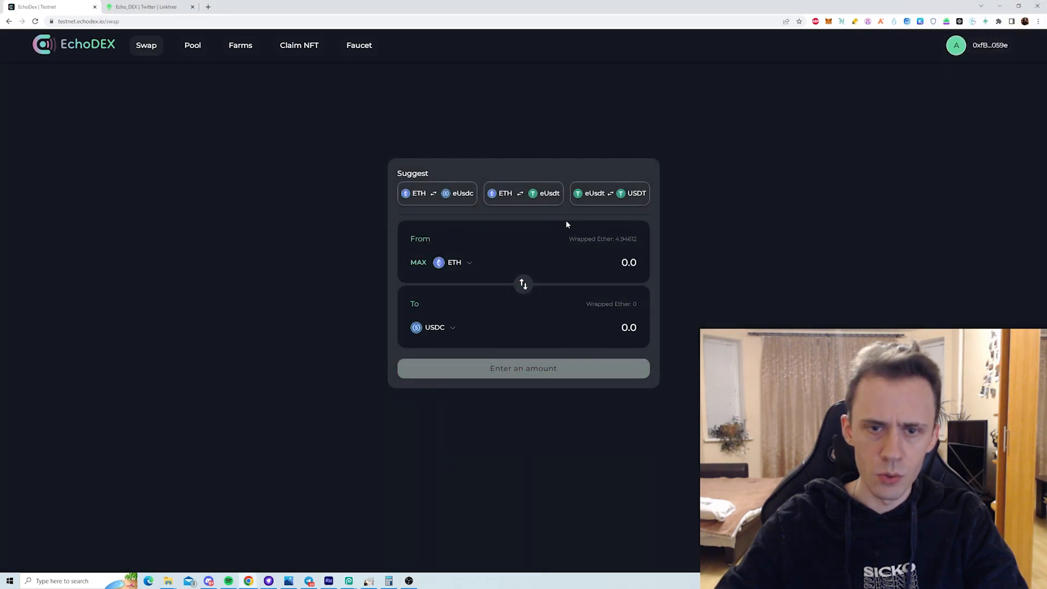
{"action": "mouse_move", "coordinate": [860, 82]}
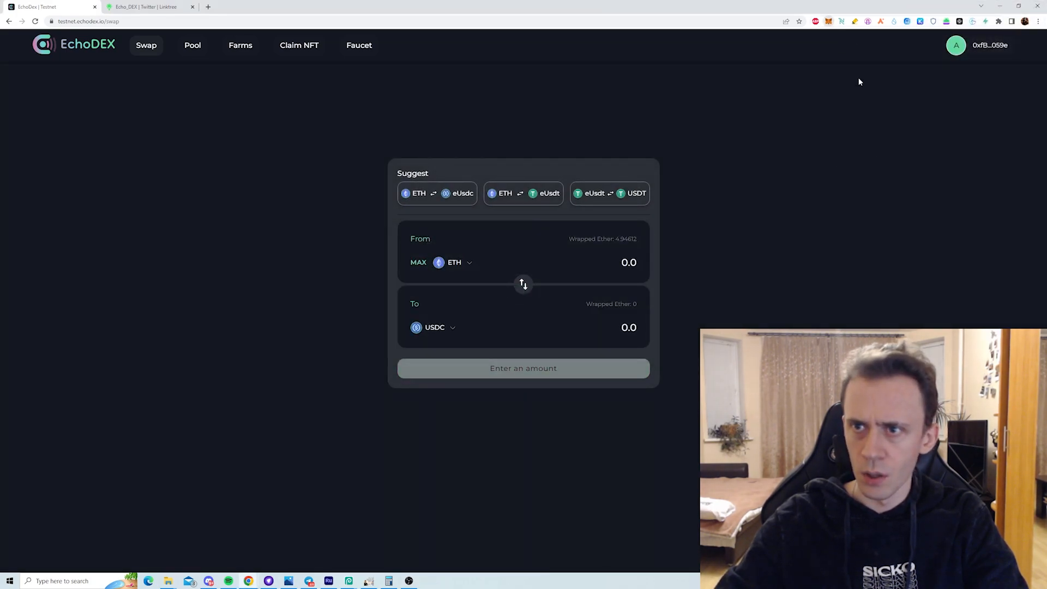
- In MetaMask, view the pending swap in Activity and the updated balances under Assets
{"action": "left_click", "coordinate": [828, 21]}
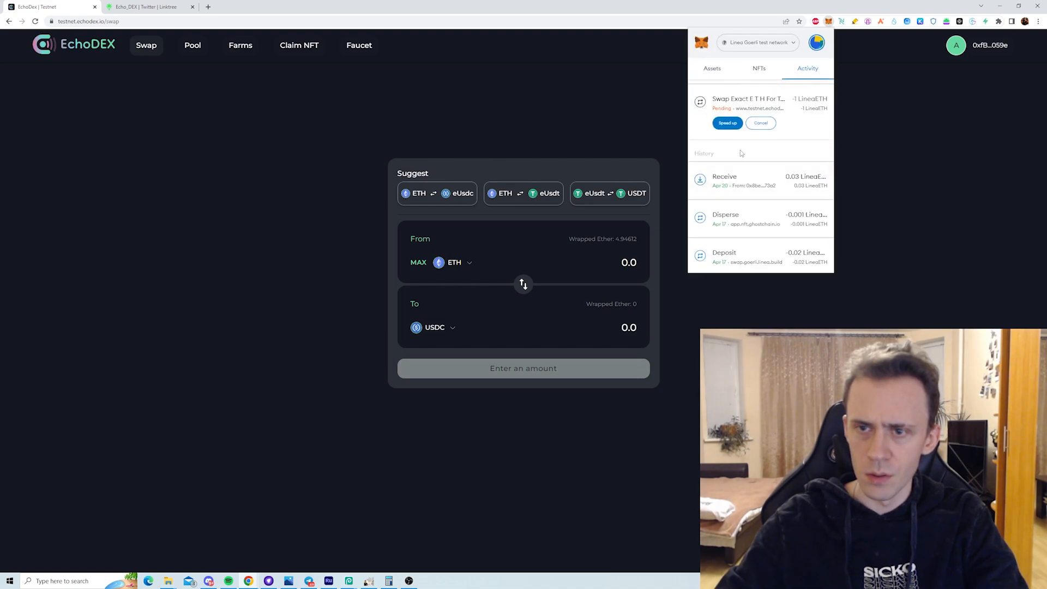
{"action": "left_click", "coordinate": [712, 99]}
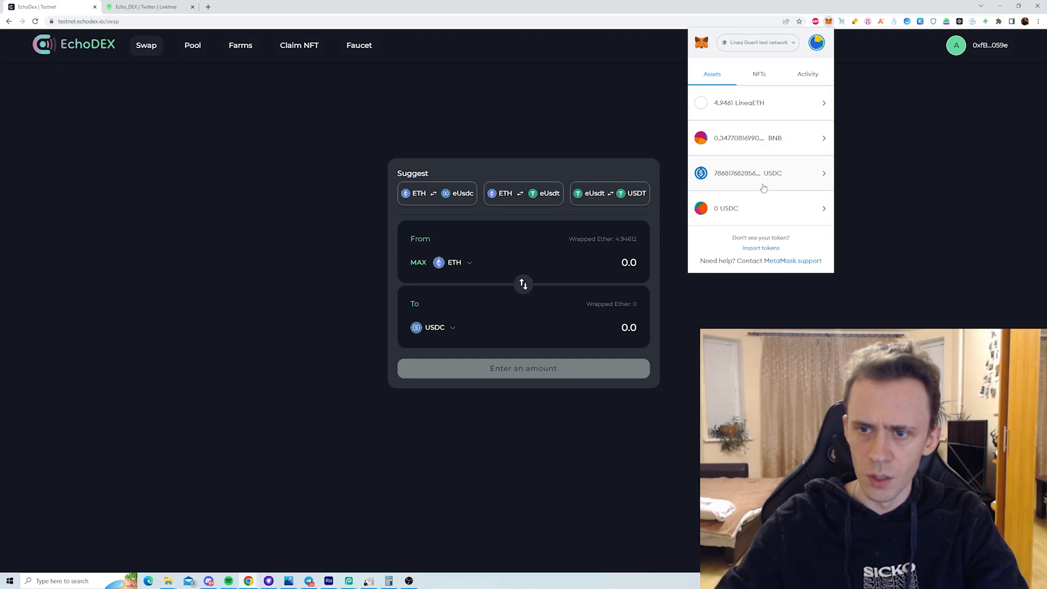
{"action": "mouse_move", "coordinate": [764, 188]}
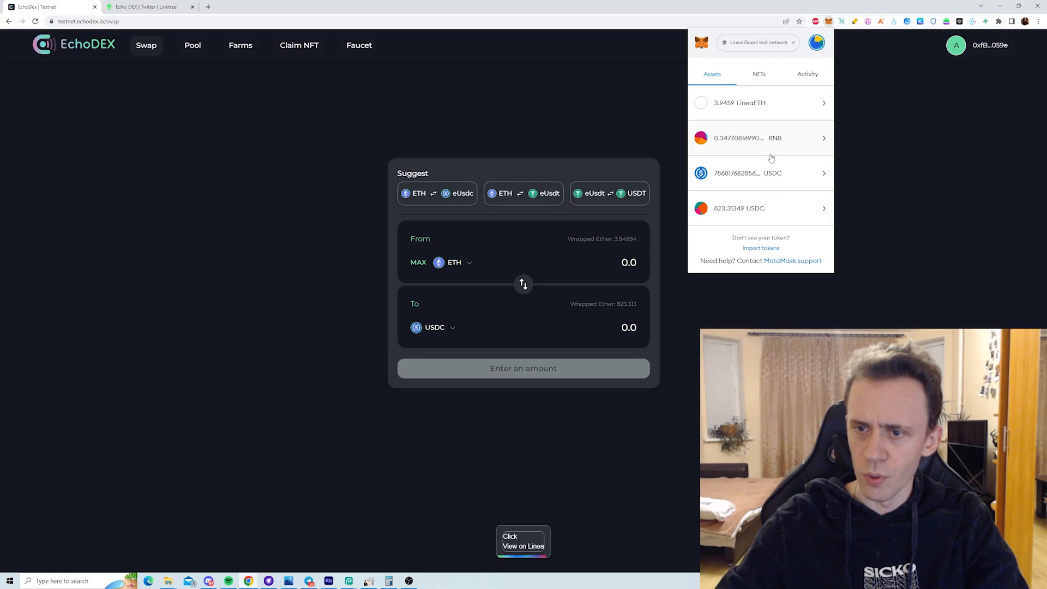
{"action": "mouse_move", "coordinate": [738, 198]}
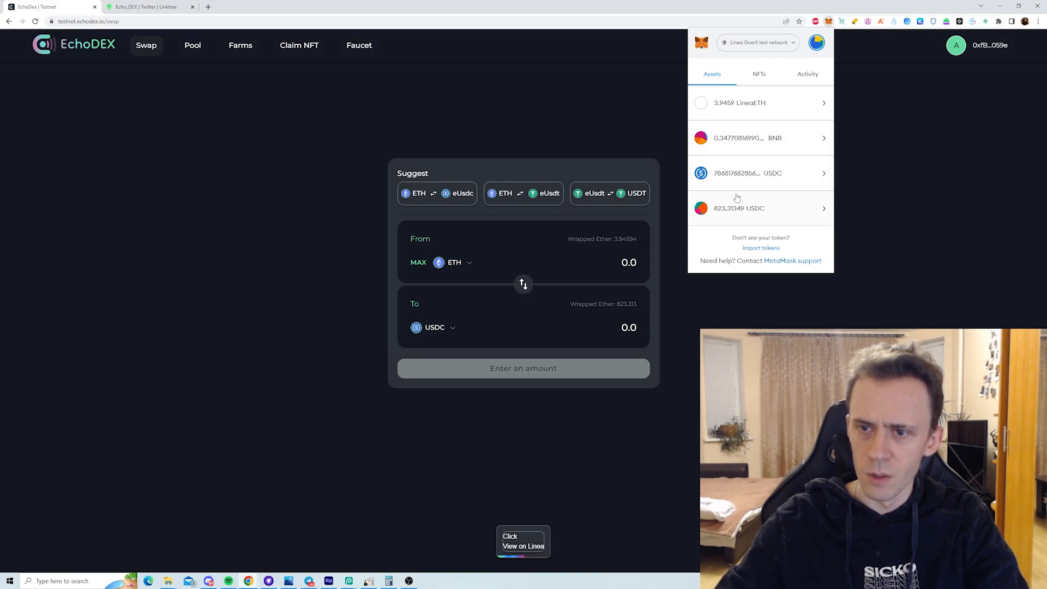
{"action": "mouse_move", "coordinate": [863, 213]}
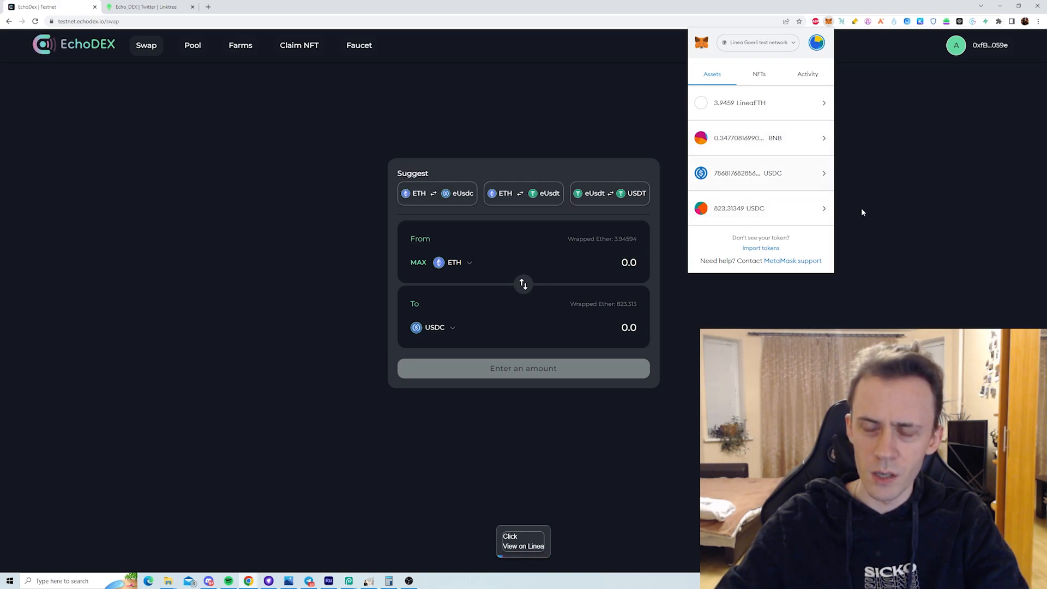
- Start adding ETH/USDC liquidity on the Pool page, entering 823 USDC
{"action": "left_click", "coordinate": [193, 45]}
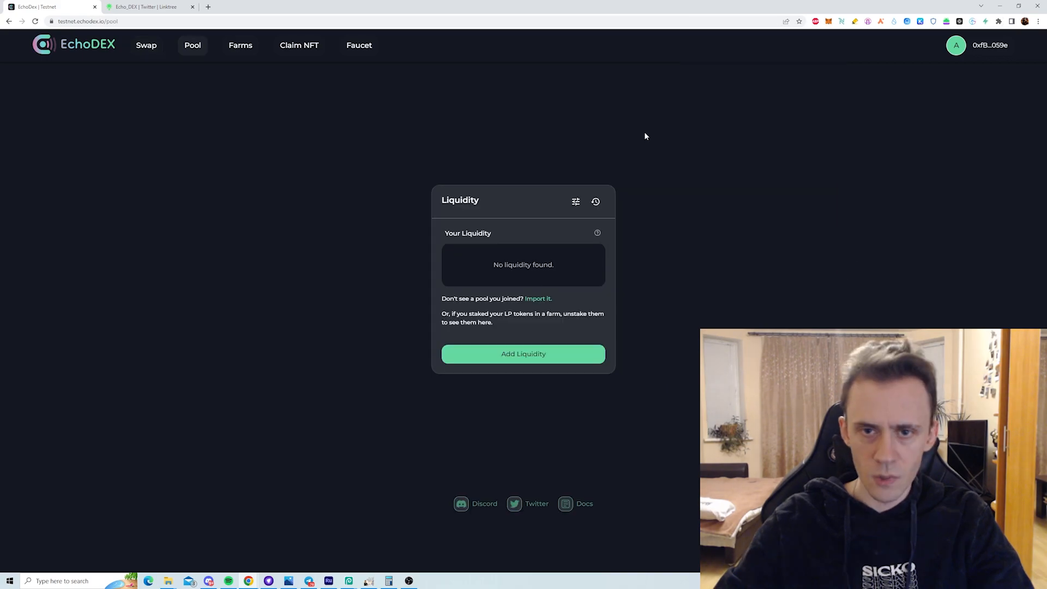
{"action": "left_click", "coordinate": [523, 353]}
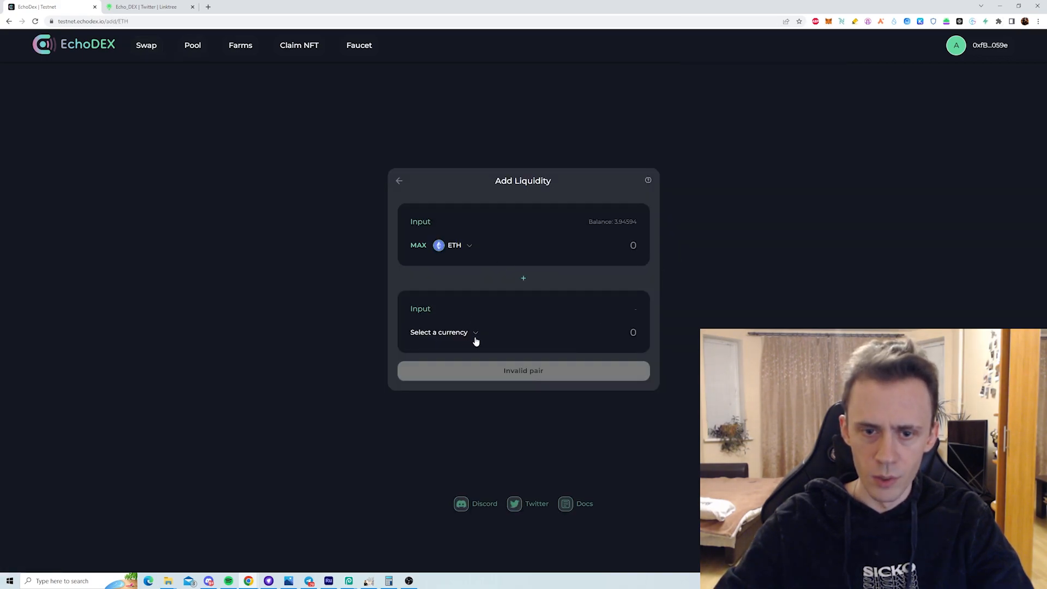
{"action": "left_click", "coordinate": [438, 332]}
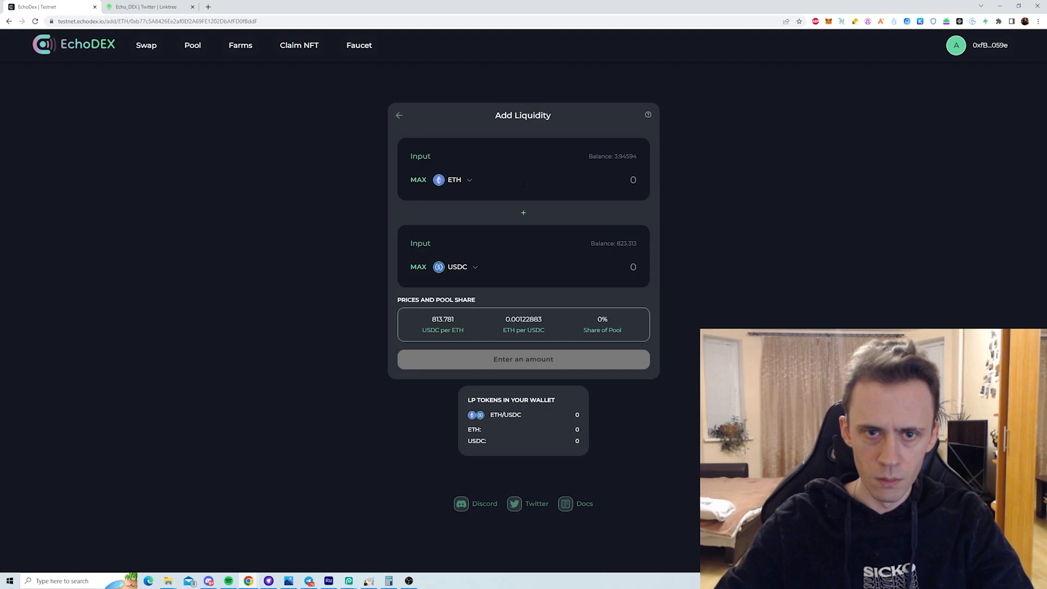
{"action": "mouse_move", "coordinate": [653, 283]}
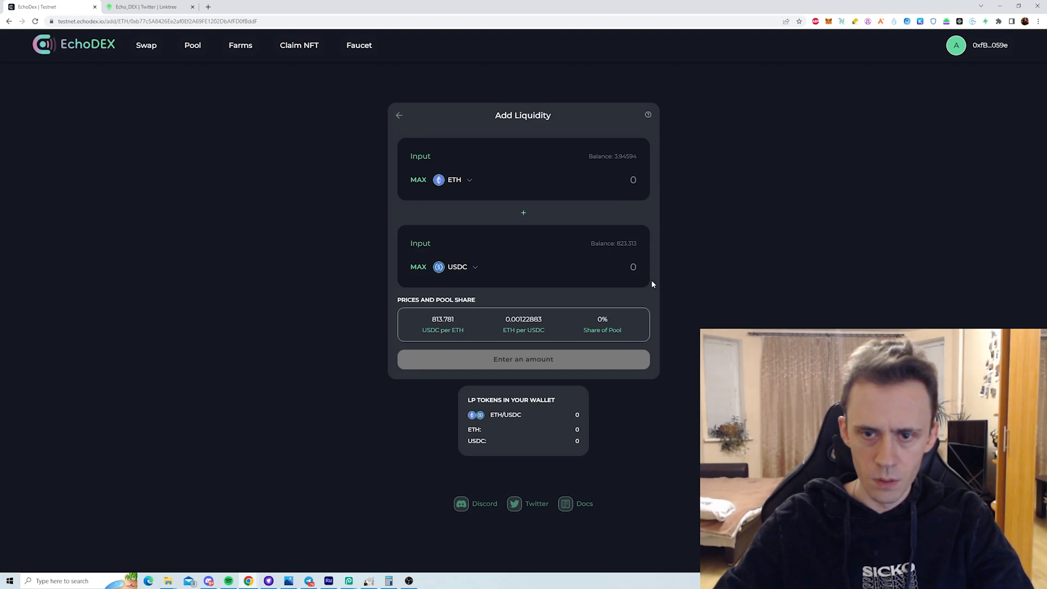
{"action": "type", "text": "8"}
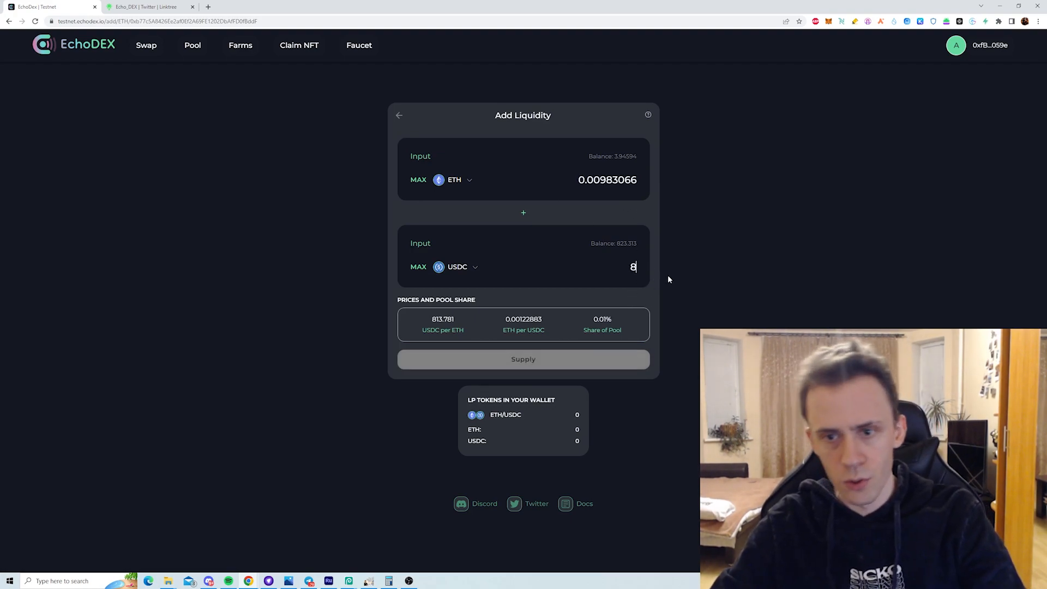
{"action": "type", "text": "823"}
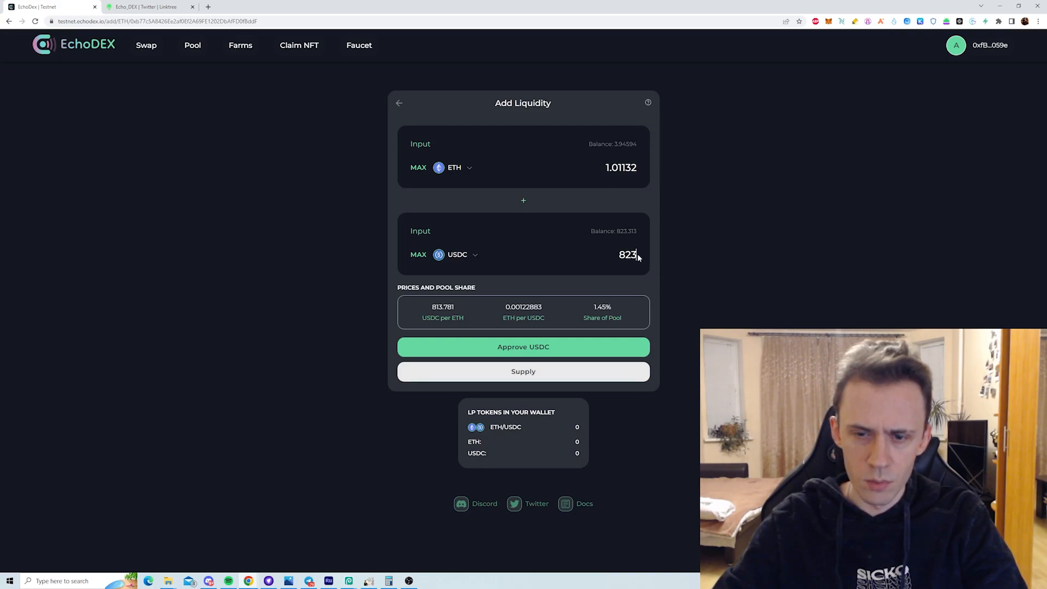
{"action": "mouse_move", "coordinate": [523, 347]}
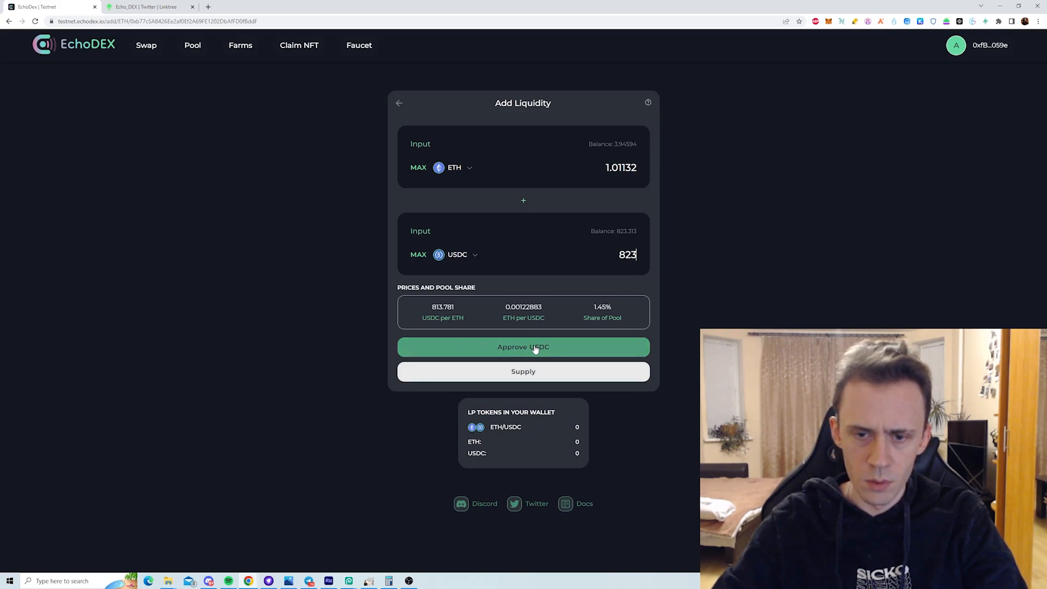
- Approve USDC spending, supply 1.01162 ETH and 823 USDC, and check remaining wallet balances
{"action": "left_click", "coordinate": [524, 347]}
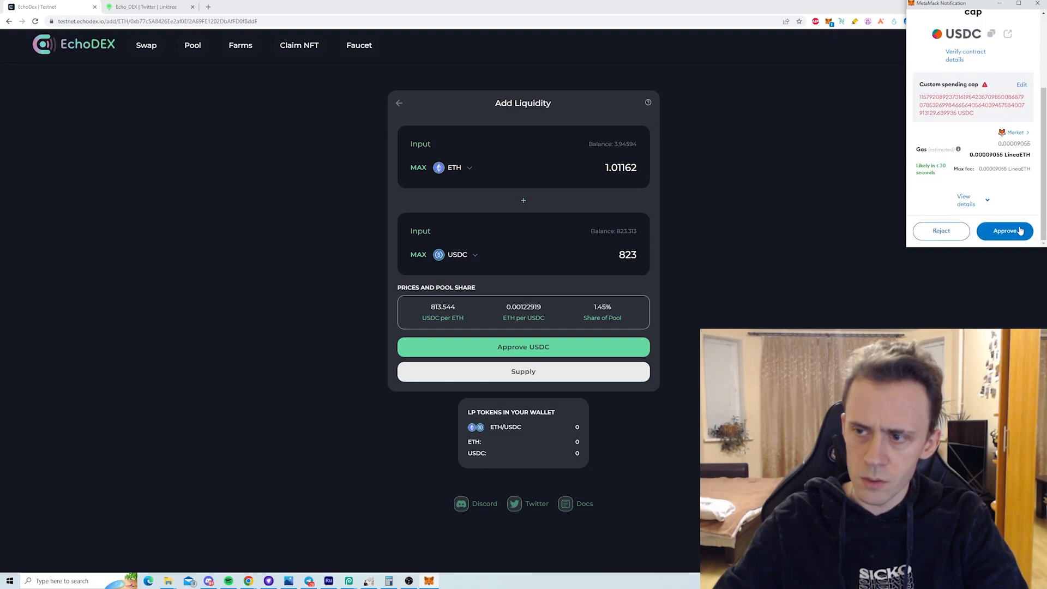
{"action": "left_click", "coordinate": [1005, 230]}
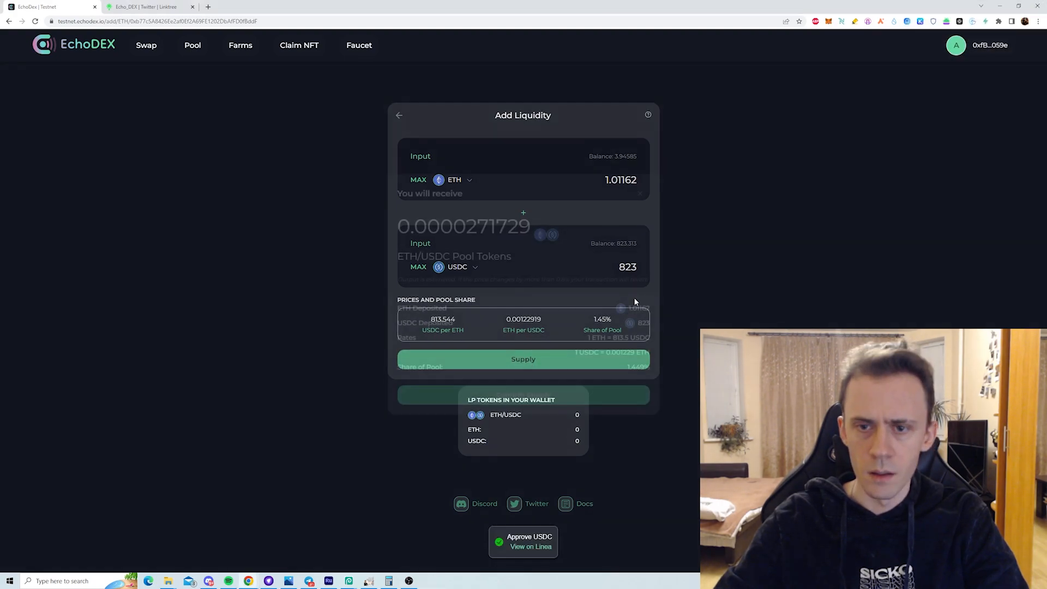
{"action": "left_click", "coordinate": [524, 359]}
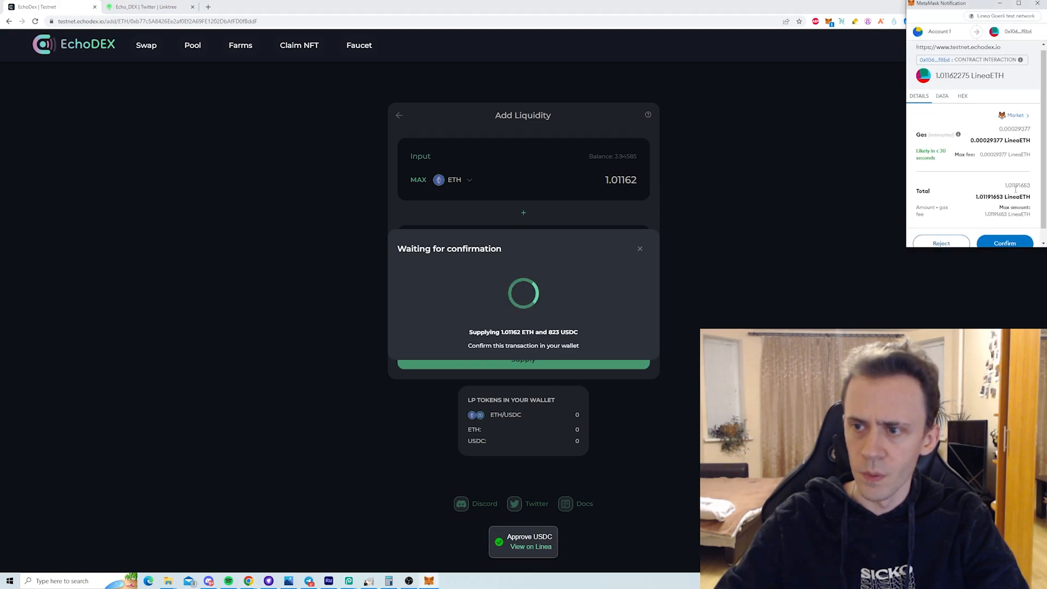
{"action": "left_click", "coordinate": [1005, 243]}
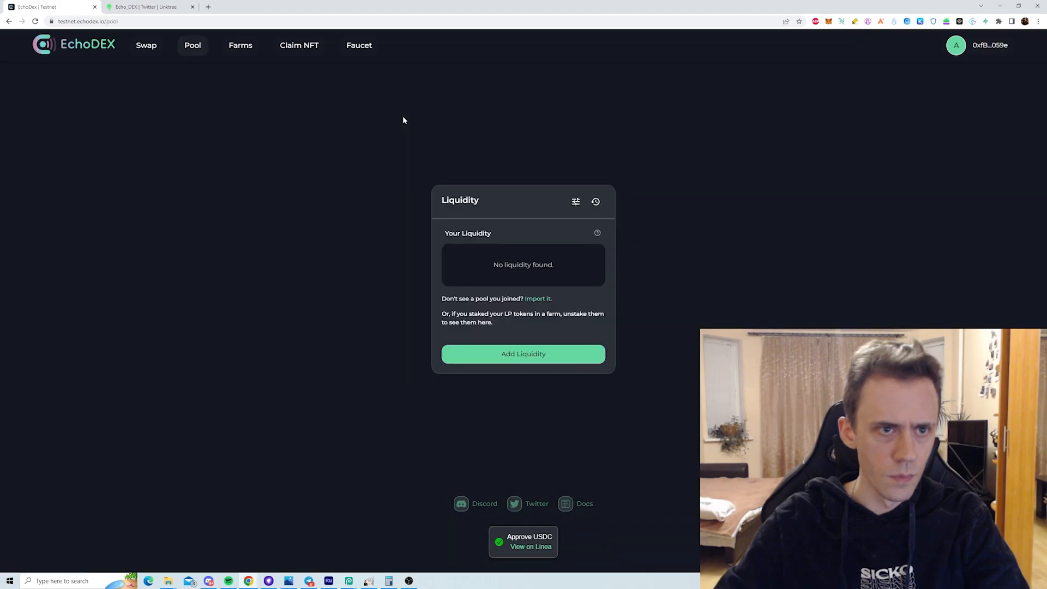
{"action": "mouse_move", "coordinate": [672, 230]}
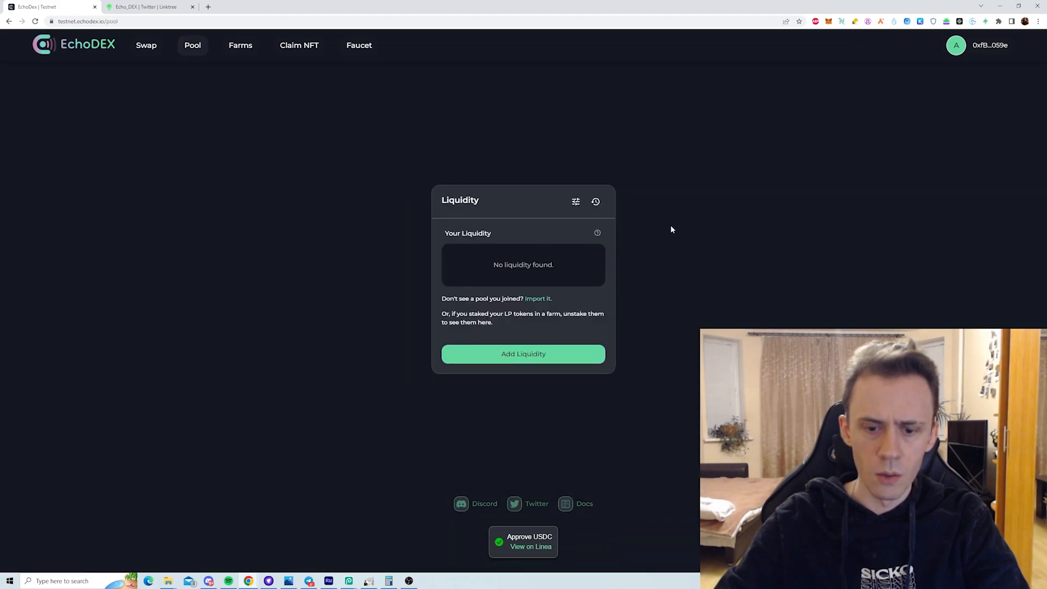
{"action": "mouse_move", "coordinate": [870, 134]}
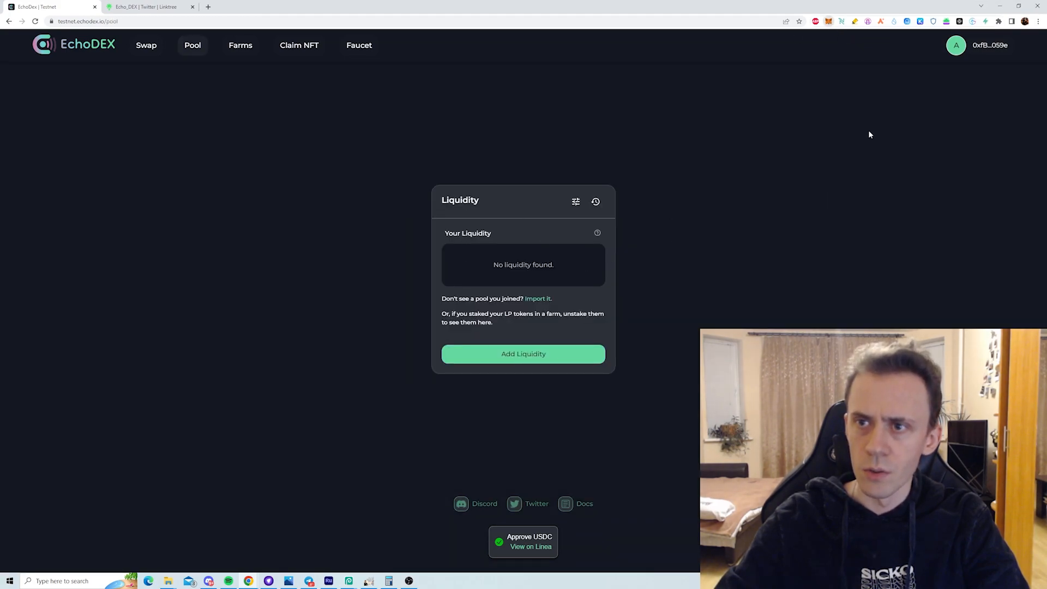
{"action": "left_click", "coordinate": [828, 21]}
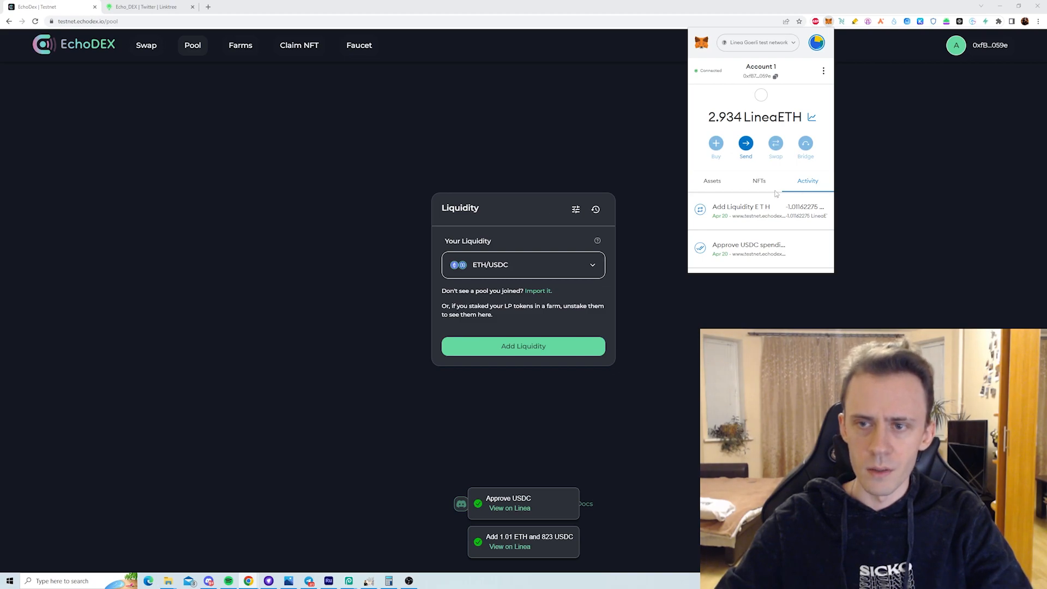
{"action": "left_click", "coordinate": [711, 181]}
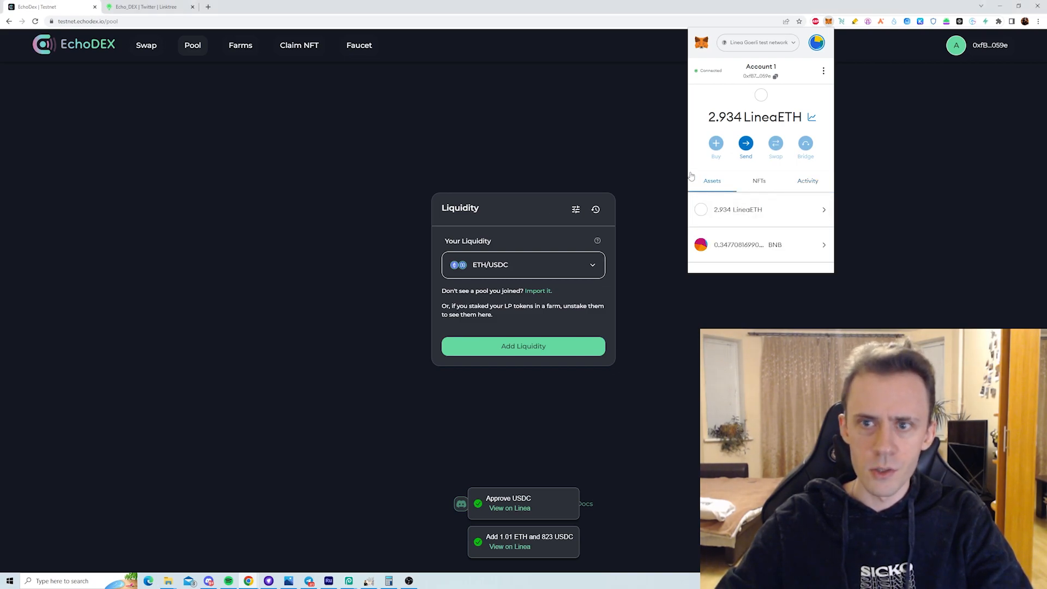
{"action": "mouse_move", "coordinate": [871, 140]}
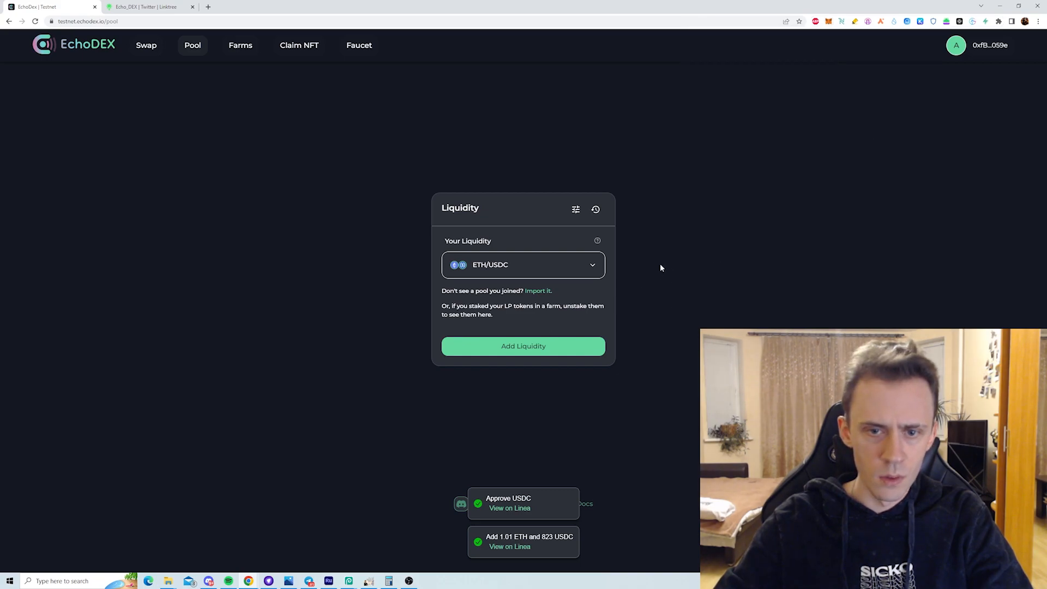
- Open removal for the ETH/USDC position and approve the EchoDEX LP spending cap
{"action": "left_click", "coordinate": [523, 265]}
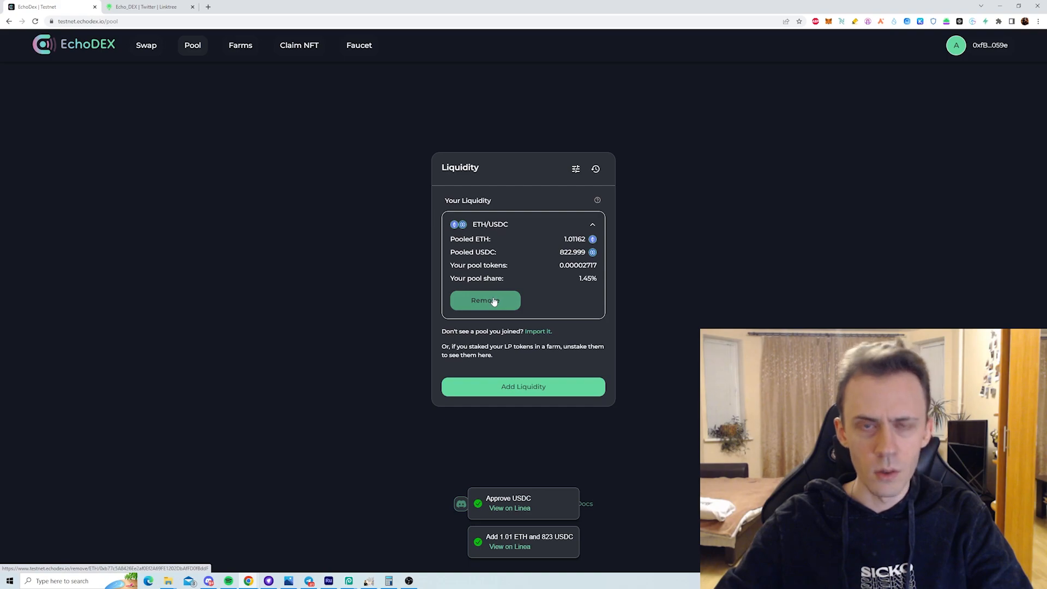
{"action": "left_click", "coordinate": [485, 300]}
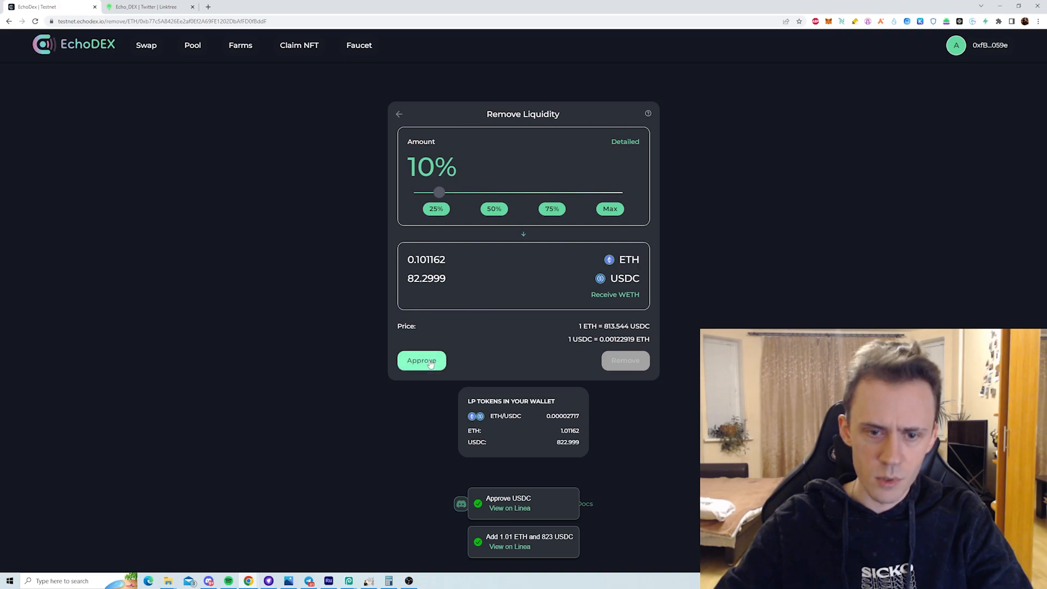
{"action": "left_click", "coordinate": [422, 360]}
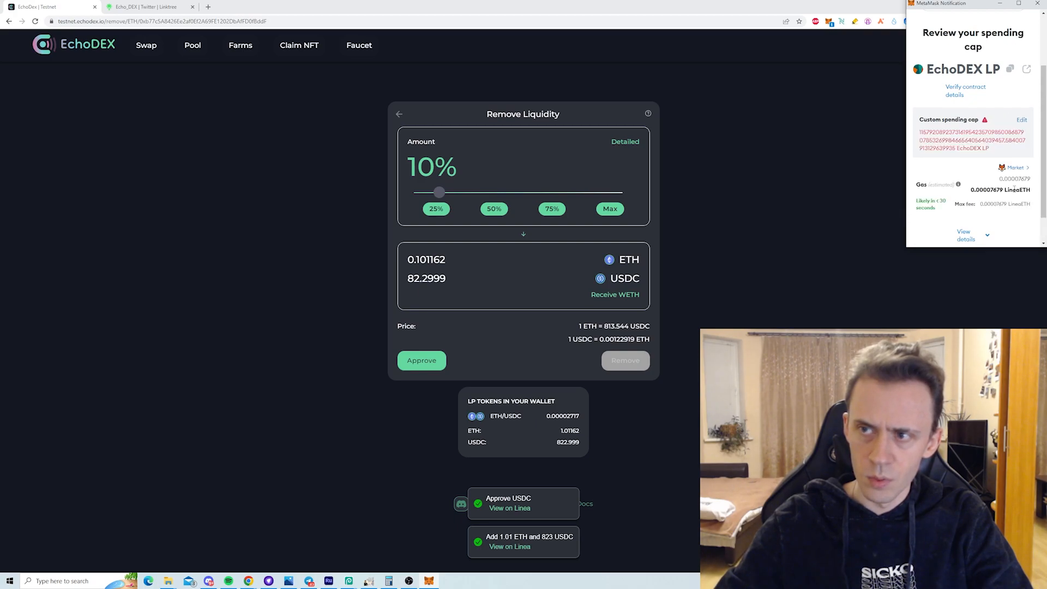
{"action": "scroll", "scroll_direction": "down", "scroll_amount": 3}
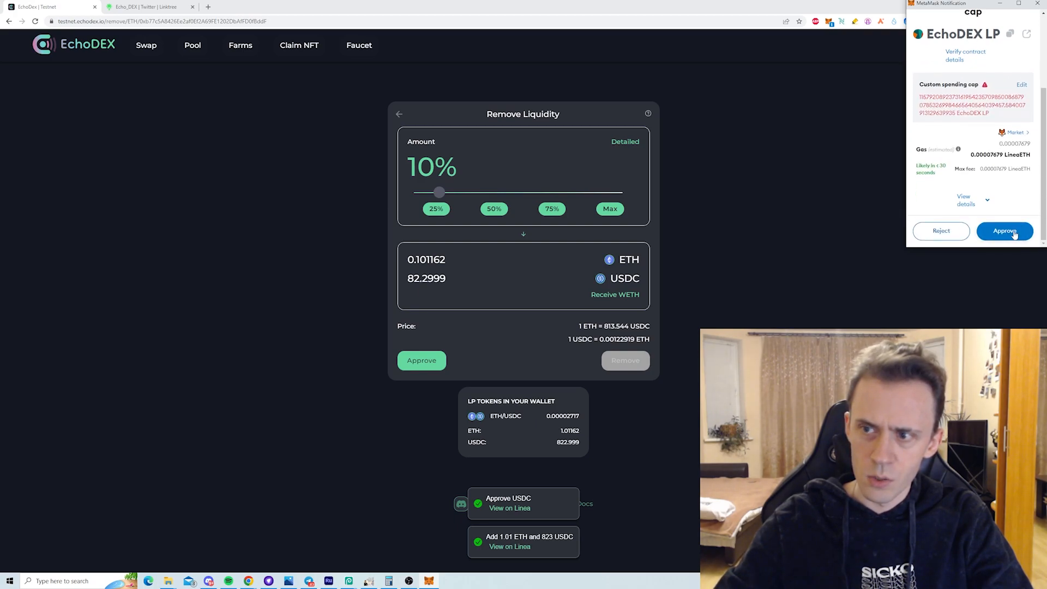
{"action": "left_click", "coordinate": [1005, 232]}
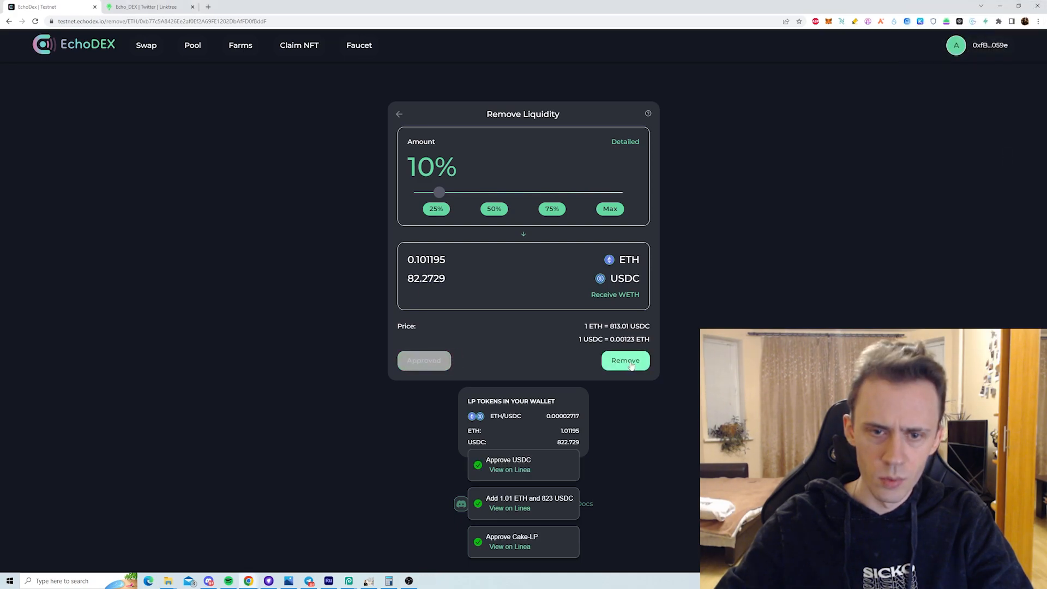
- Remove 10% of the liquidity for 0.101 ETH and 82.2 USDC, and dismiss the notice
{"action": "left_click", "coordinate": [624, 360]}
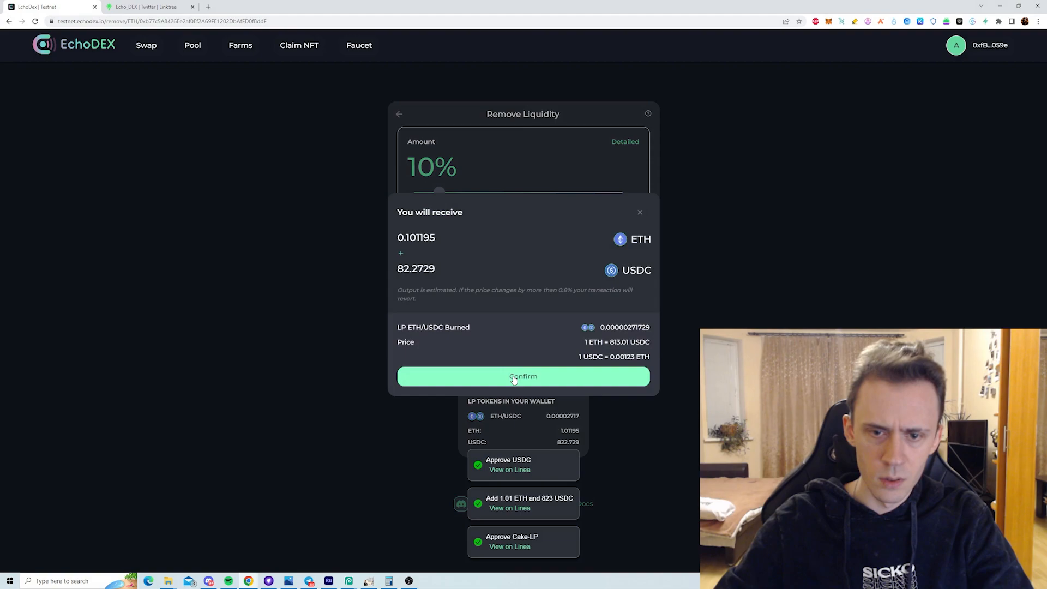
{"action": "left_click", "coordinate": [523, 376]}
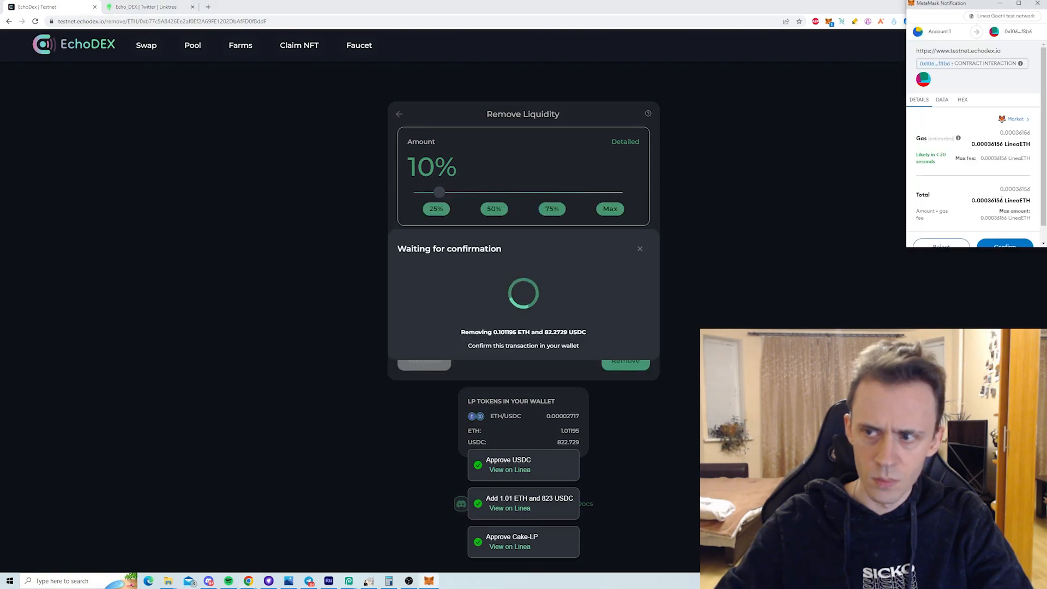
{"action": "left_click", "coordinate": [1005, 246]}
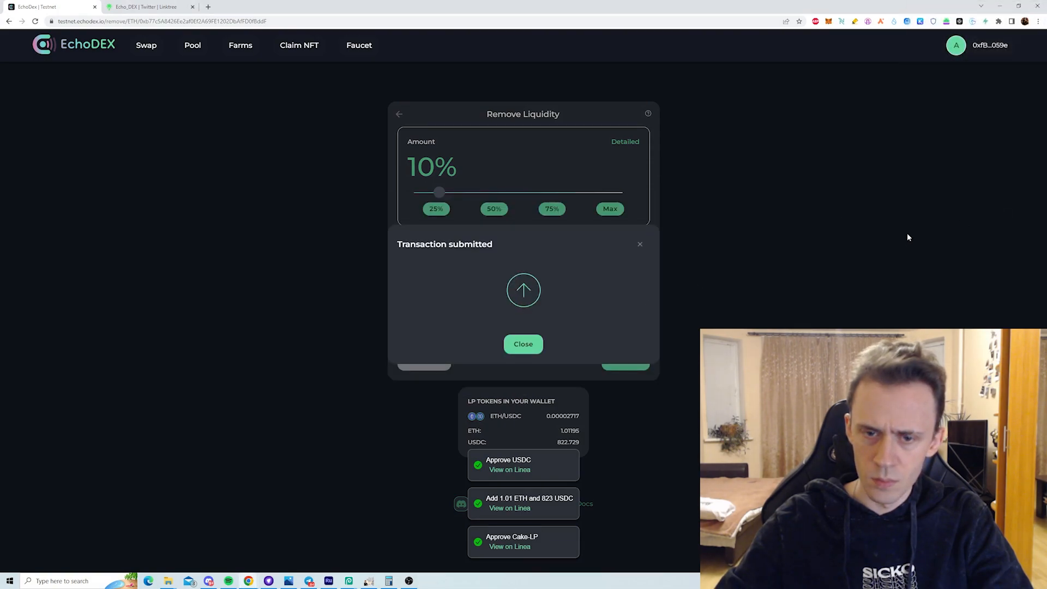
{"action": "left_click", "coordinate": [523, 344]}
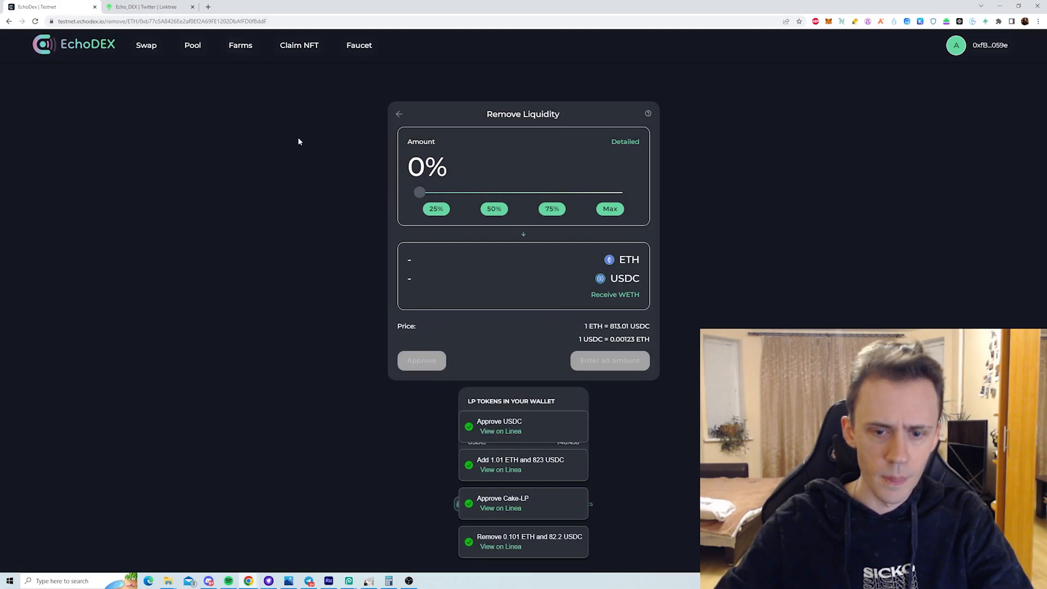
{"action": "mouse_move", "coordinate": [241, 45]}
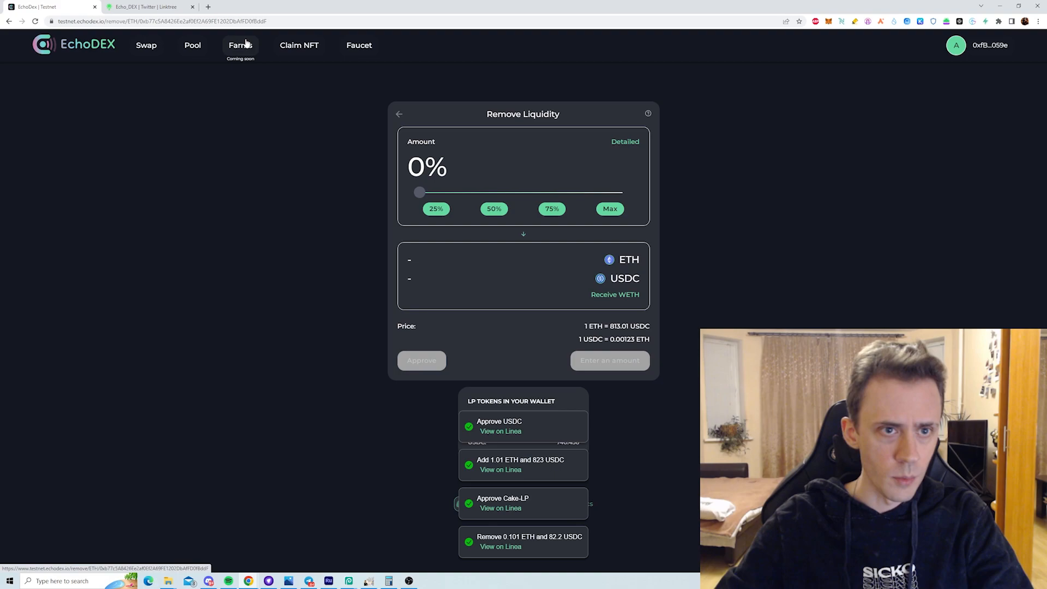
{"action": "mouse_move", "coordinate": [300, 86]}
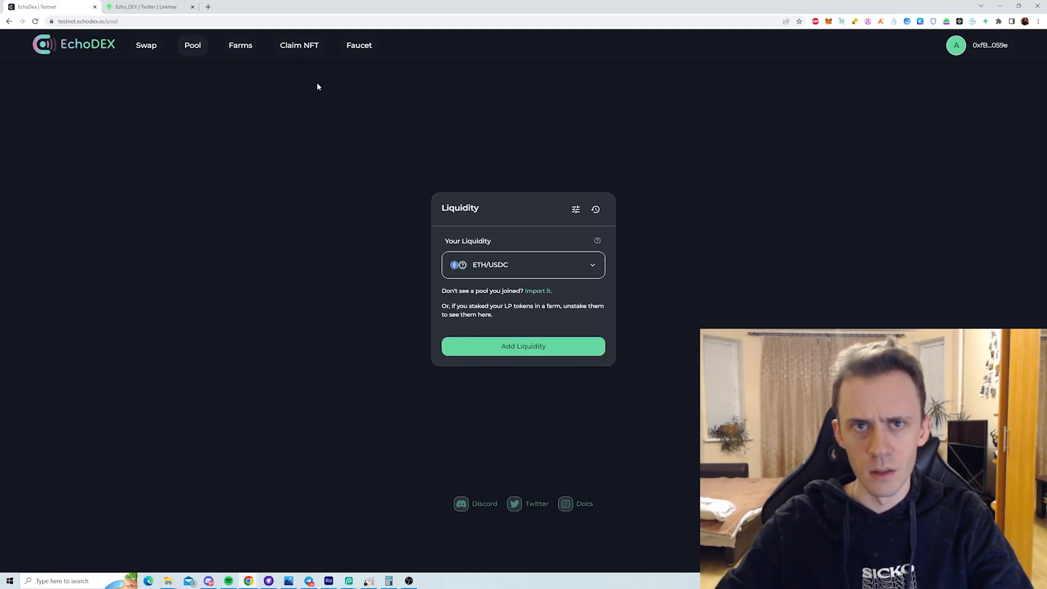
{"action": "mouse_move", "coordinate": [684, 166]}
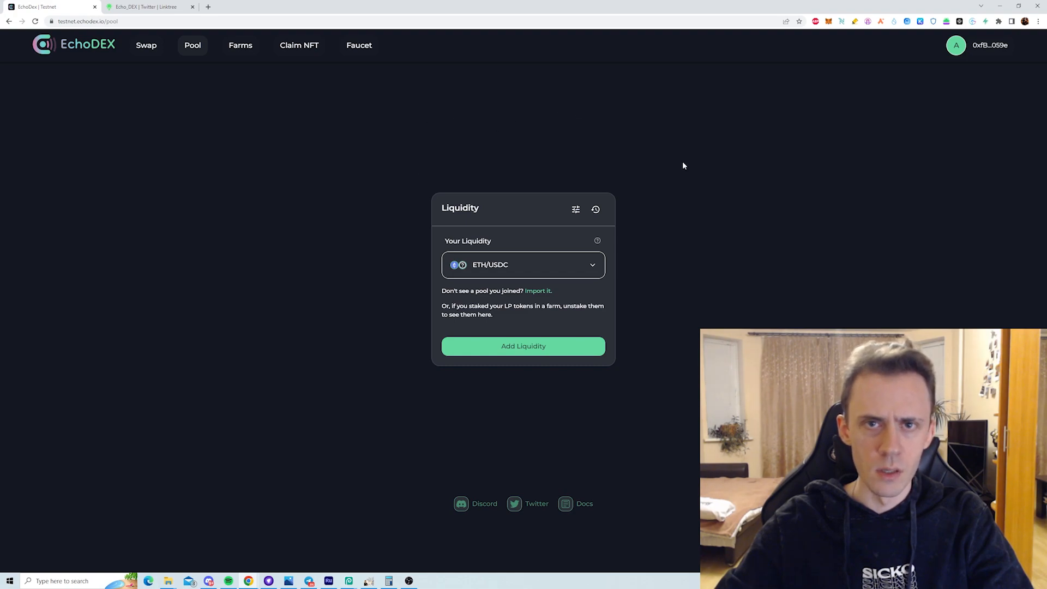
{"action": "mouse_move", "coordinate": [669, 217]}
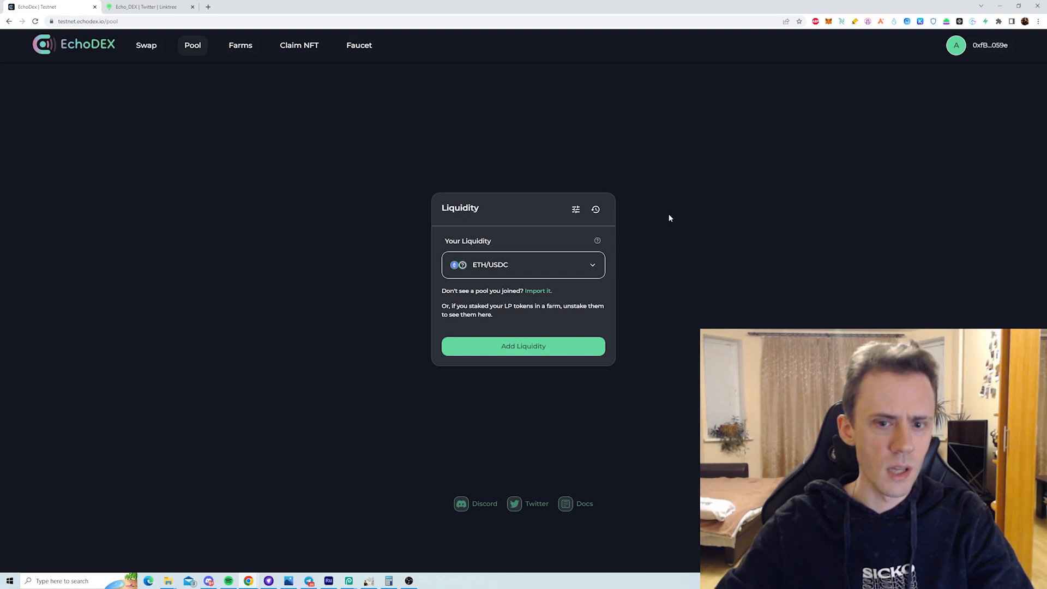
{"action": "mouse_move", "coordinate": [419, 167]}
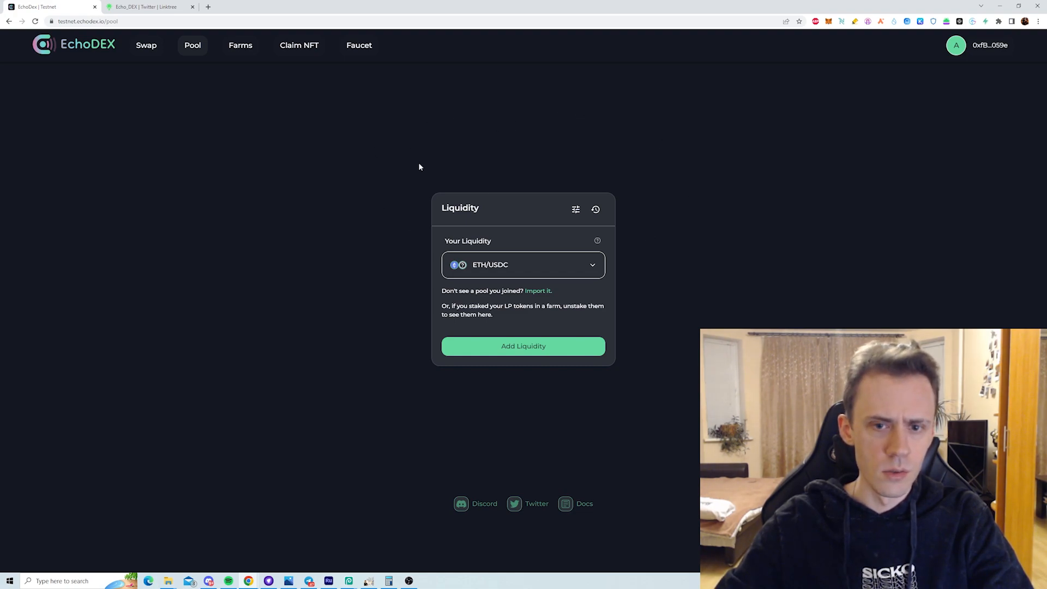
{"action": "mouse_move", "coordinate": [244, 69]}
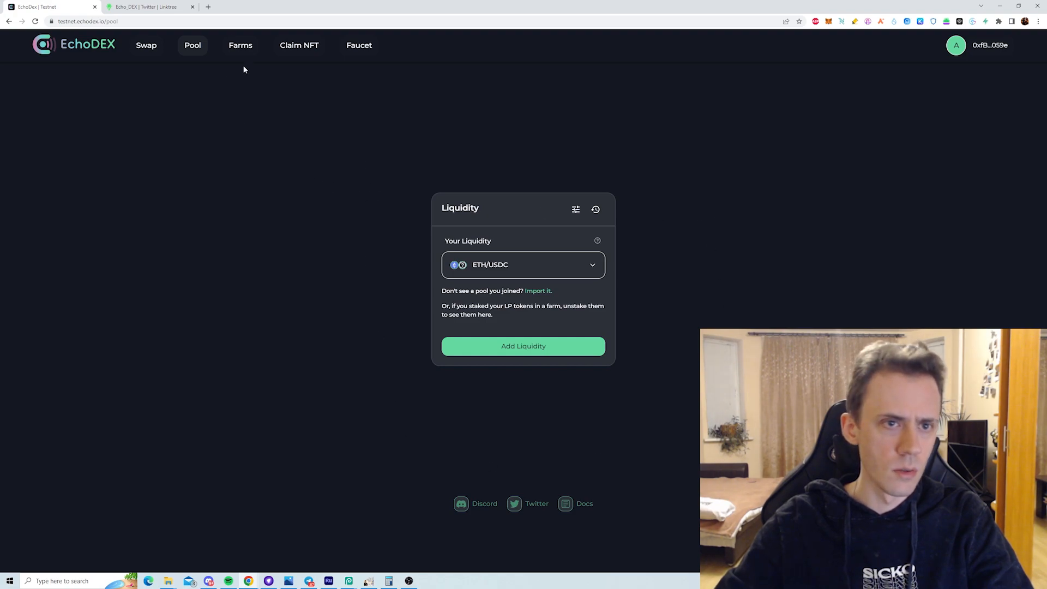
- Claim the EchoDEX NFT and approve the mint in MetaMask, receiving token ID 16291
{"action": "left_click", "coordinate": [299, 44]}
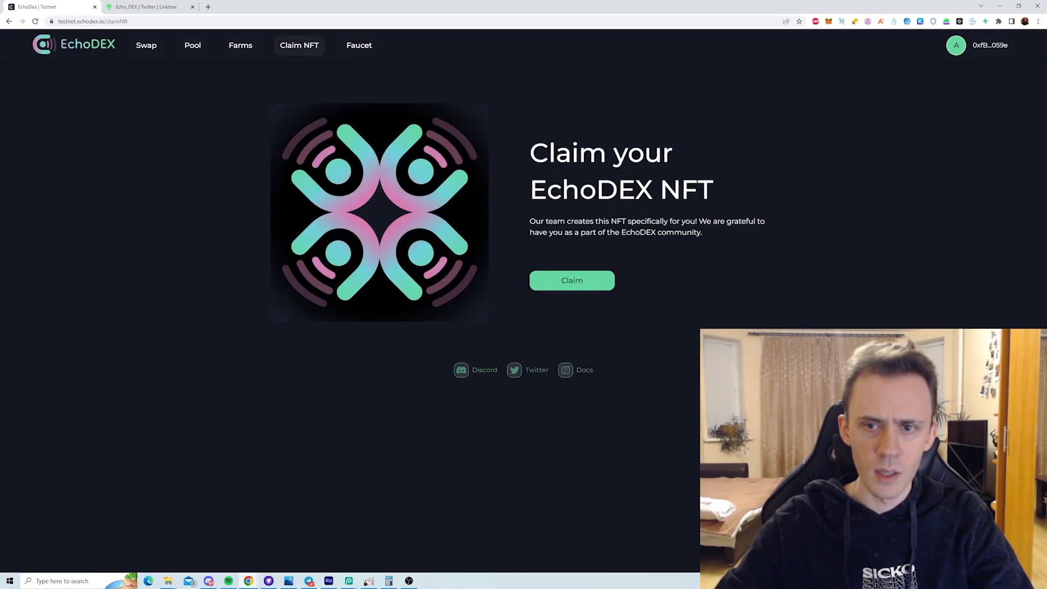
{"action": "mouse_move", "coordinate": [571, 280]}
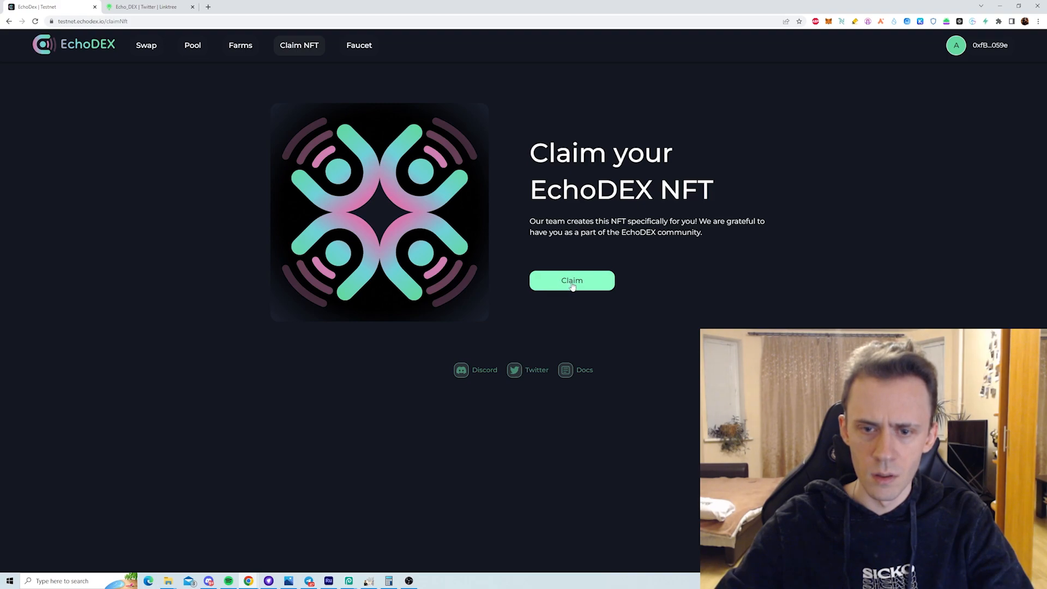
{"action": "left_click", "coordinate": [571, 280]}
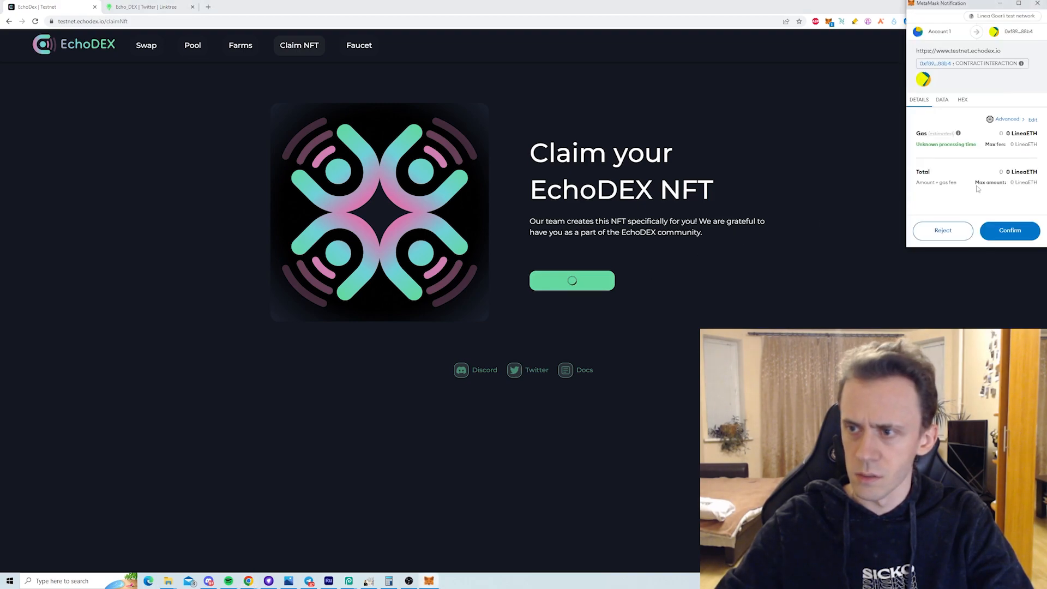
{"action": "left_click", "coordinate": [1009, 230]}
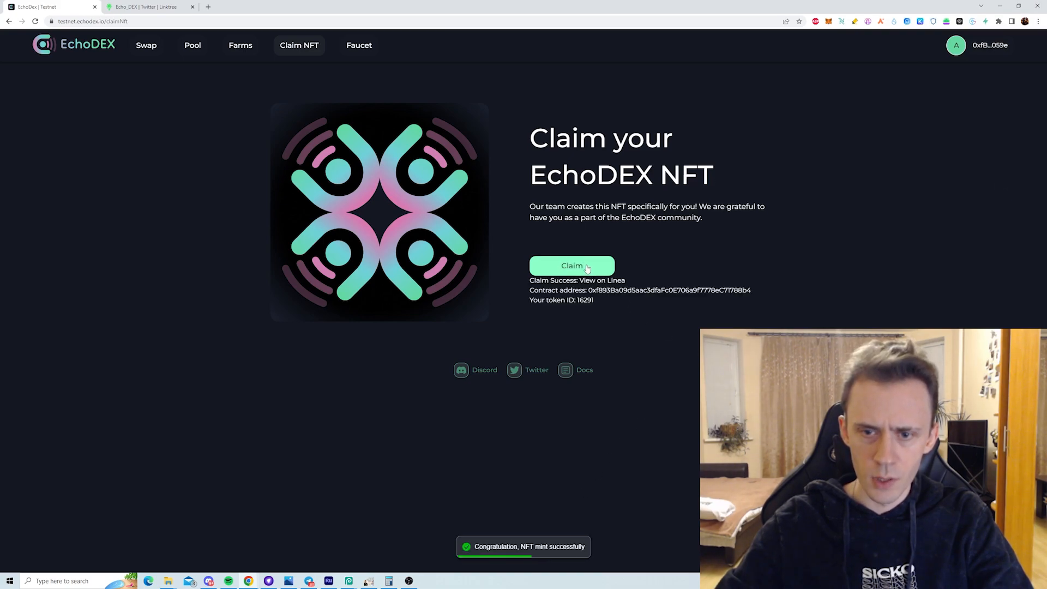
{"action": "left_click", "coordinate": [247, 6]}
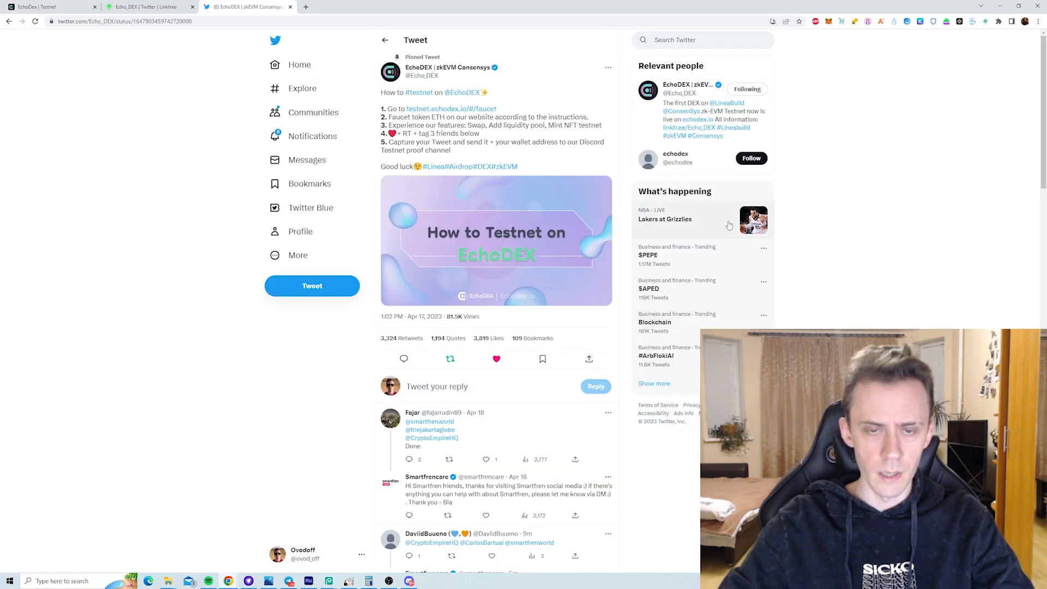
{"action": "mouse_move", "coordinate": [521, 125]}
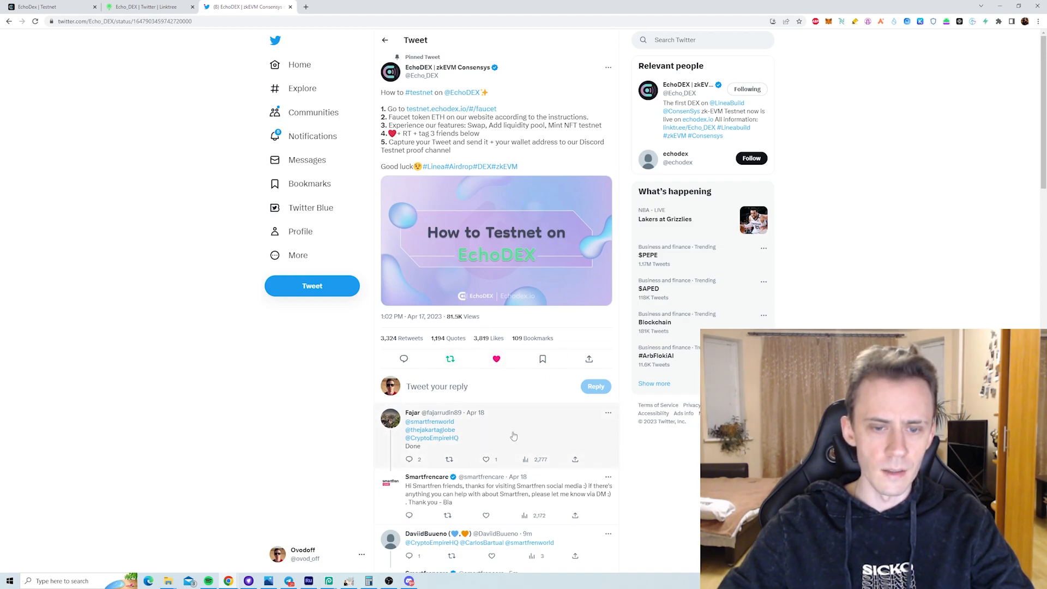
{"action": "mouse_move", "coordinate": [498, 136]}
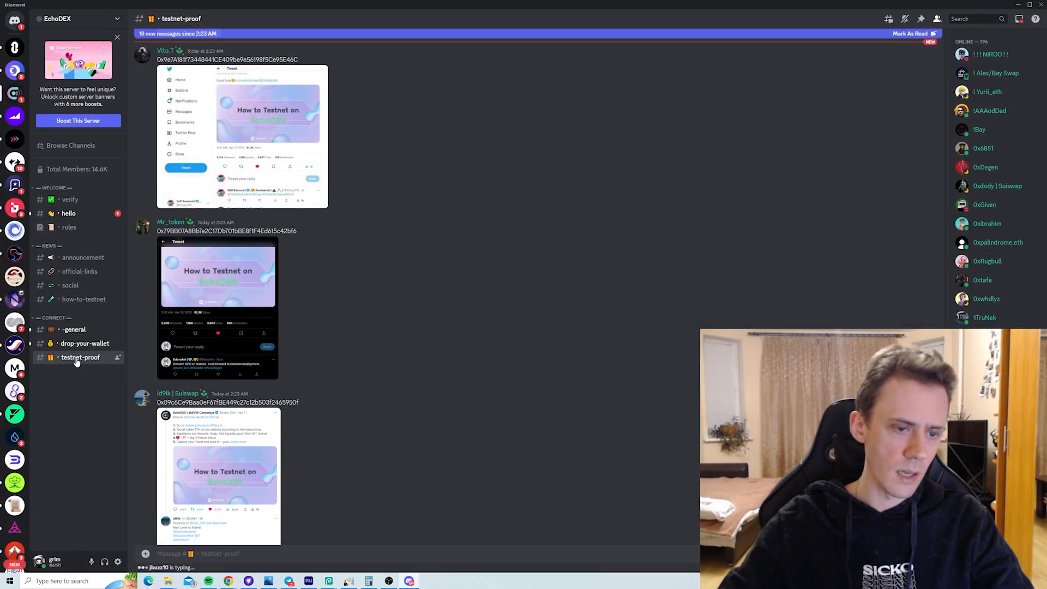
- Scroll the #testnet-proof channel to see more members' tweet and NFT claim proofs
{"action": "scroll", "scroll_direction": "down", "scroll_amount": 3}
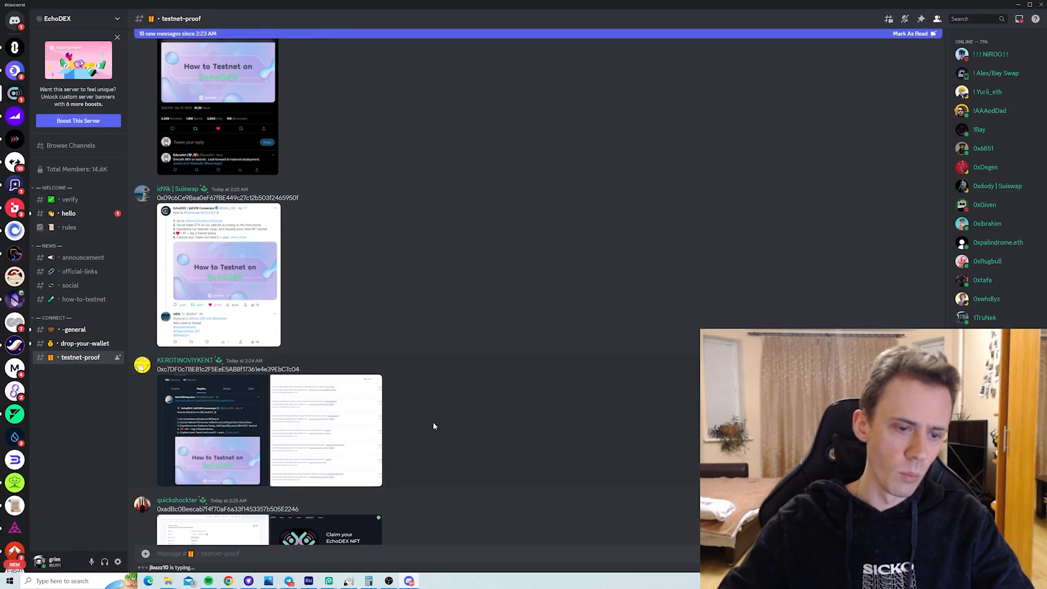
{"action": "mouse_move", "coordinate": [390, 445]}
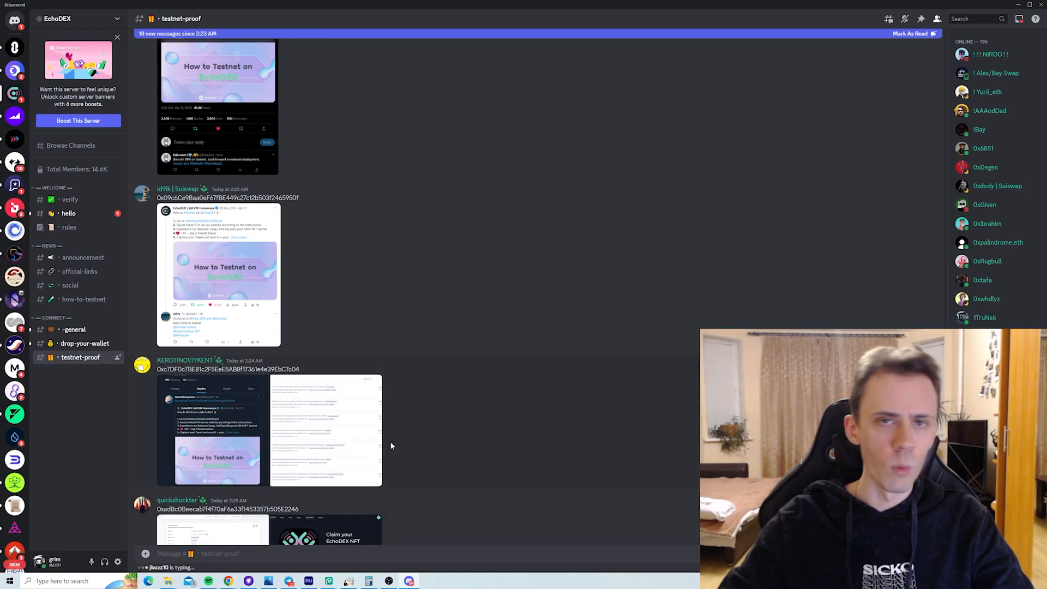
{"action": "mouse_move", "coordinate": [502, 252]}
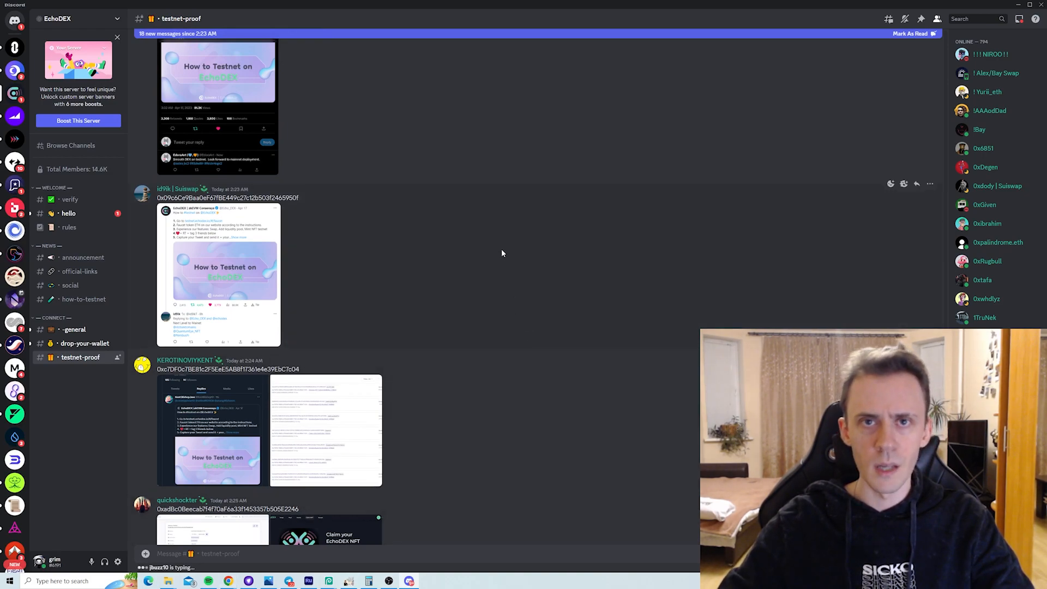
{"action": "mouse_move", "coordinate": [526, 197]}
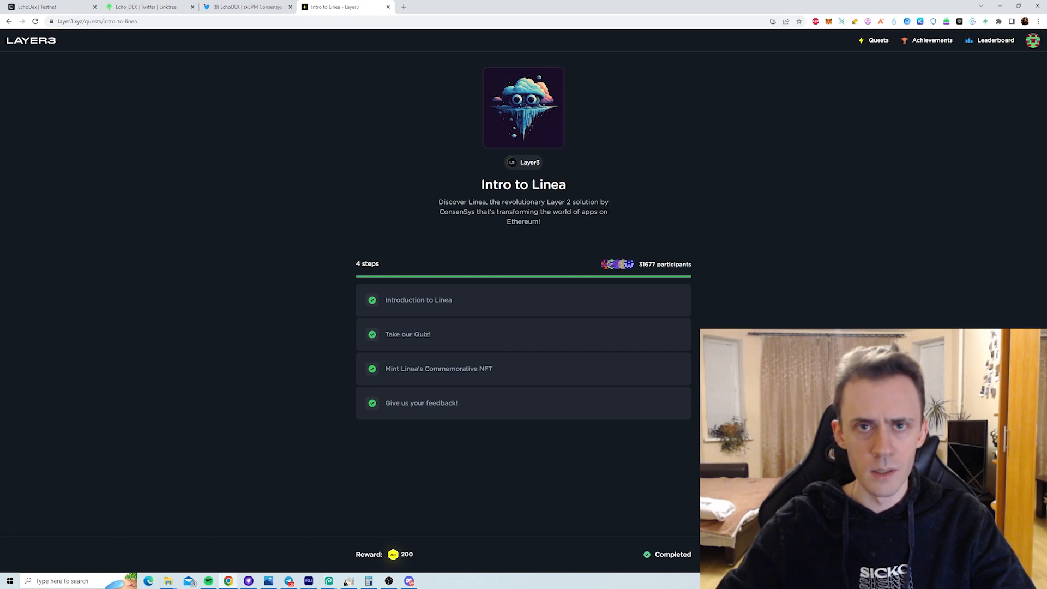
{"action": "mouse_move", "coordinate": [586, 333]}
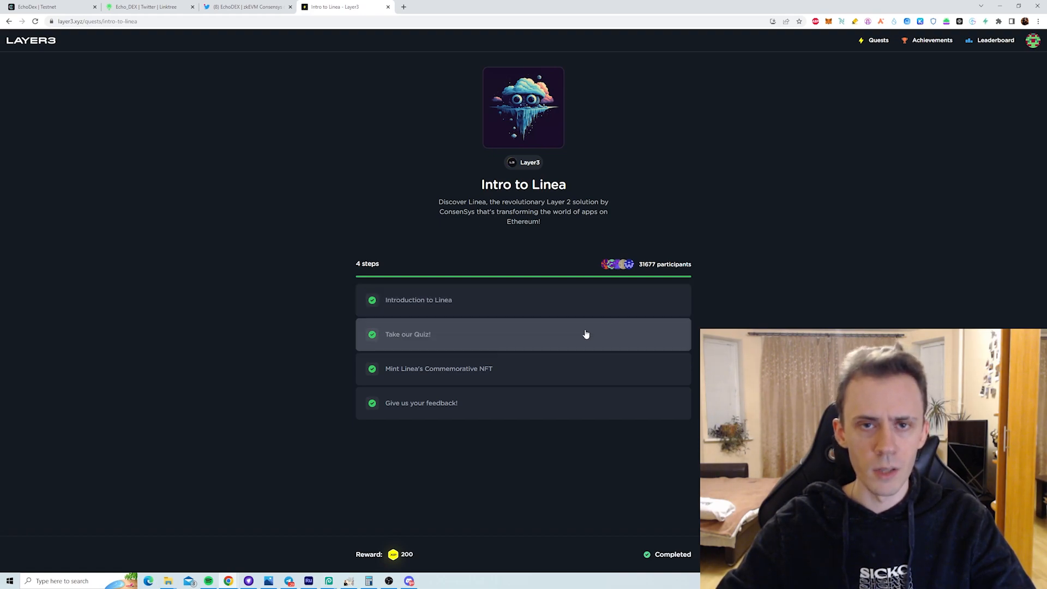
- Open the Intro to Linea quest steps and launch the commemorative Linea NFT on Mirror
{"action": "left_click", "coordinate": [438, 368]}
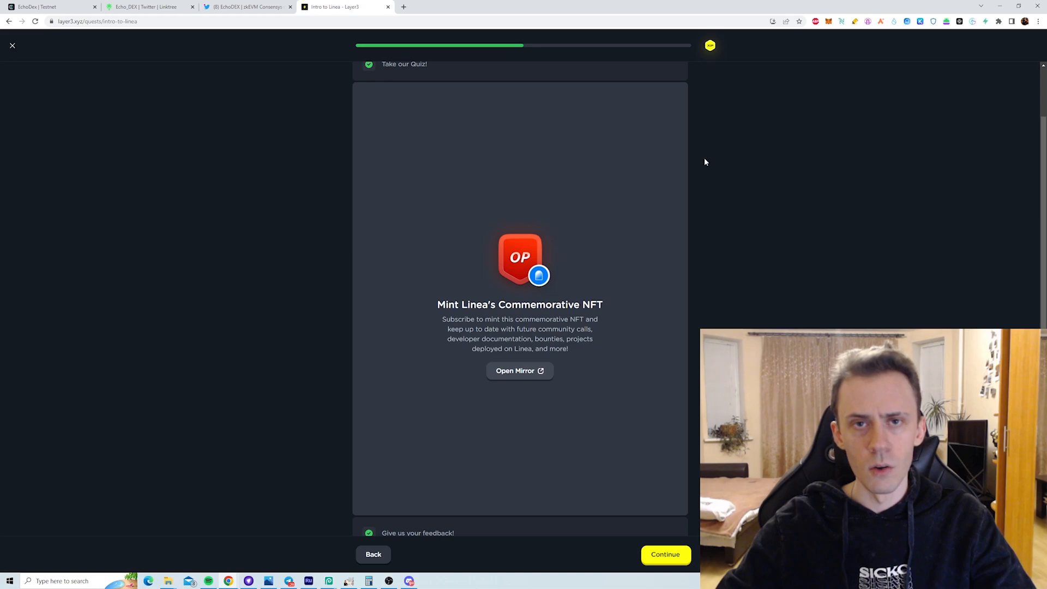
{"action": "mouse_move", "coordinate": [520, 371]}
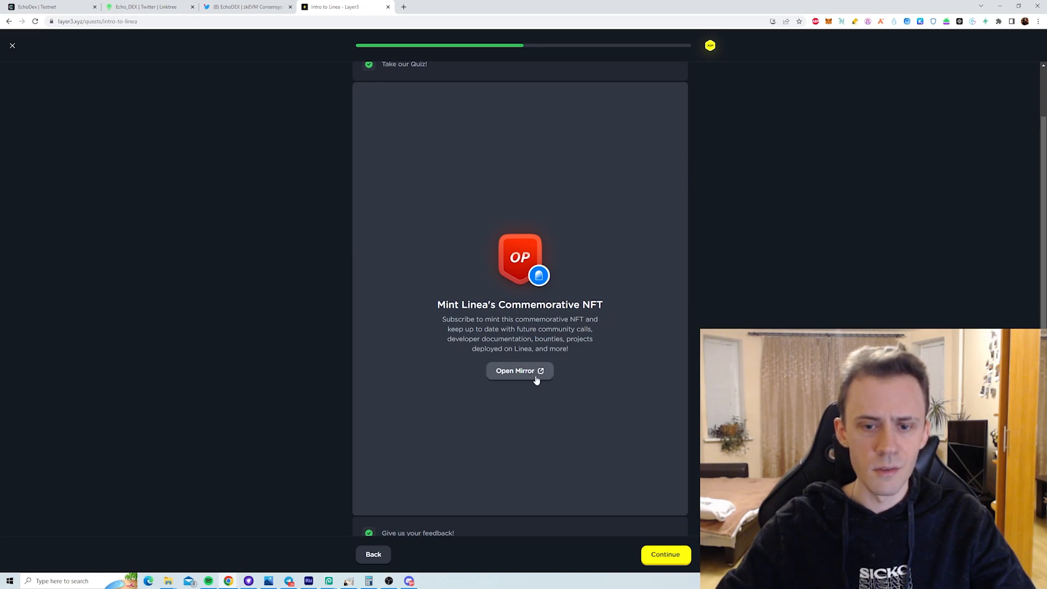
{"action": "left_click", "coordinate": [520, 371]}
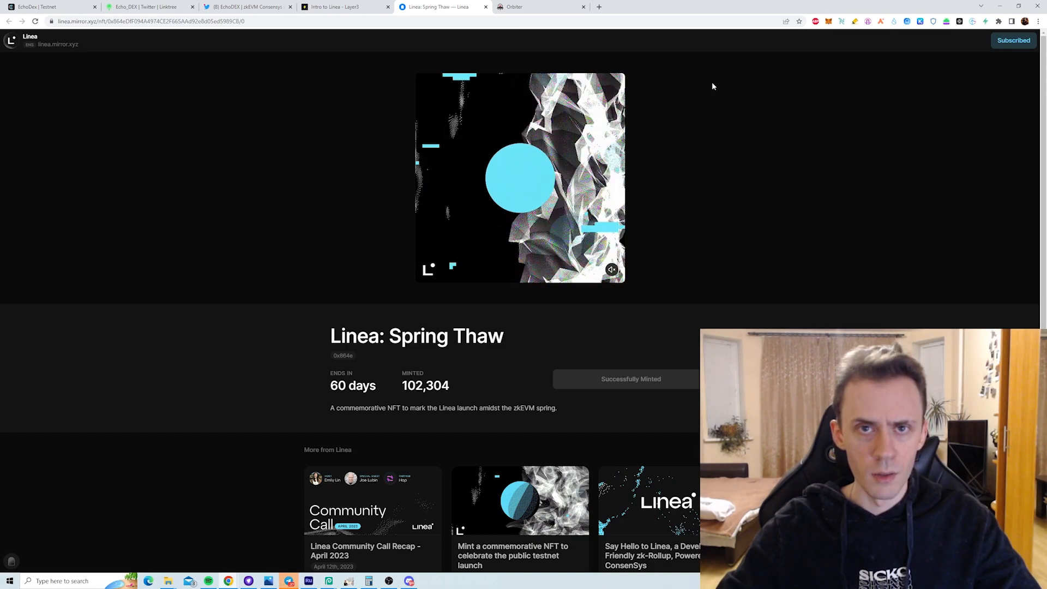
{"action": "left_click", "coordinate": [541, 7]}
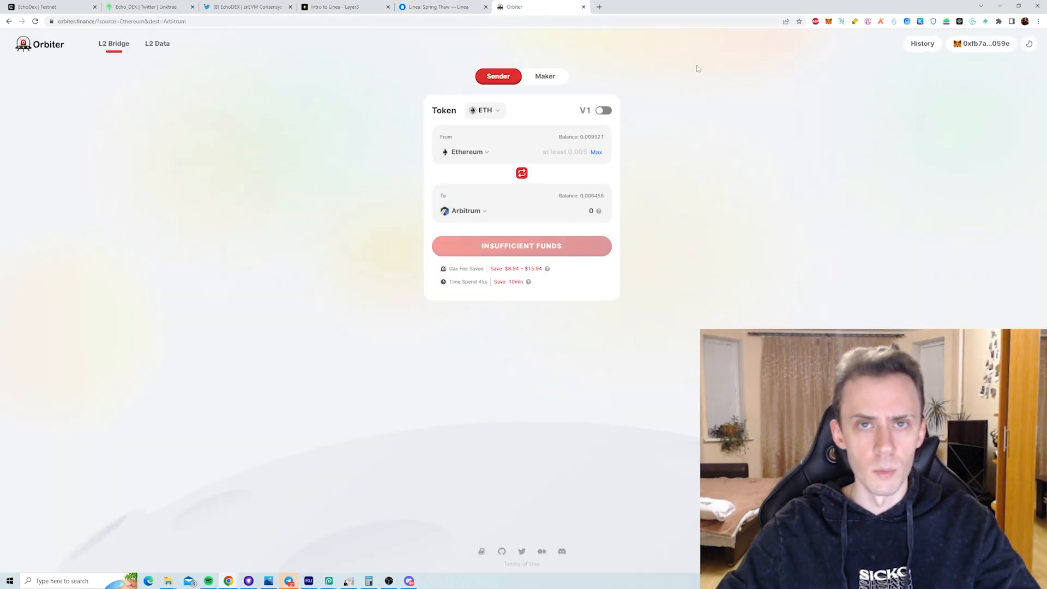
{"action": "left_click", "coordinate": [441, 6]}
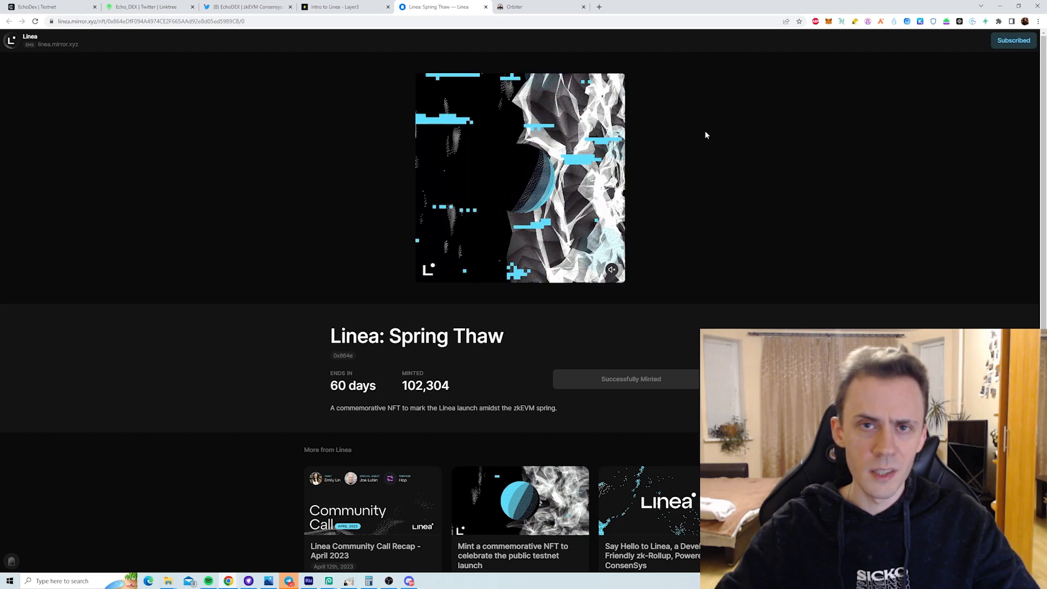